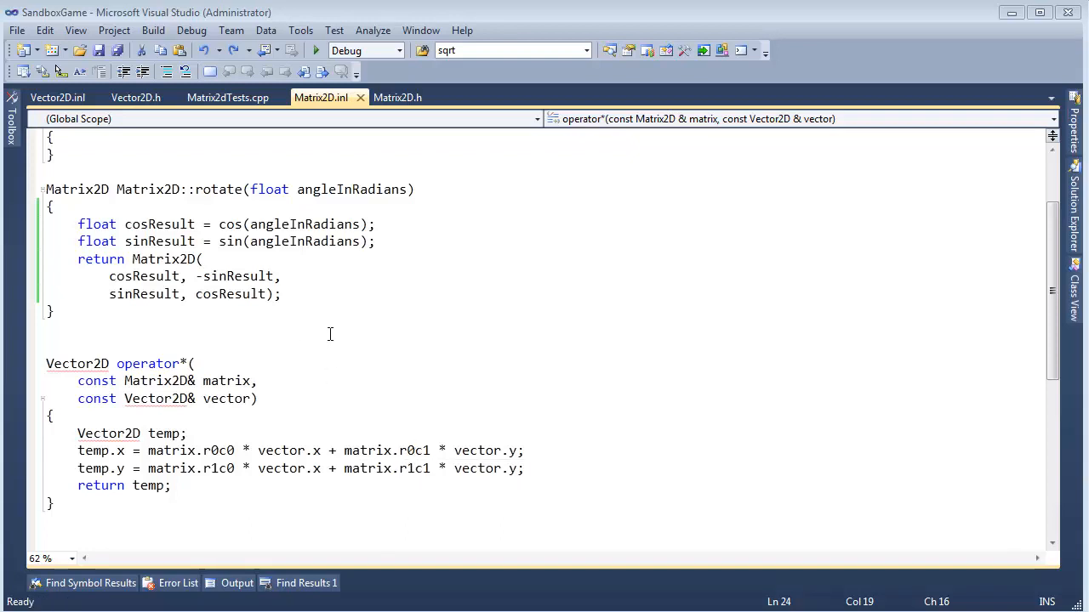
mouse_move(391, 347)
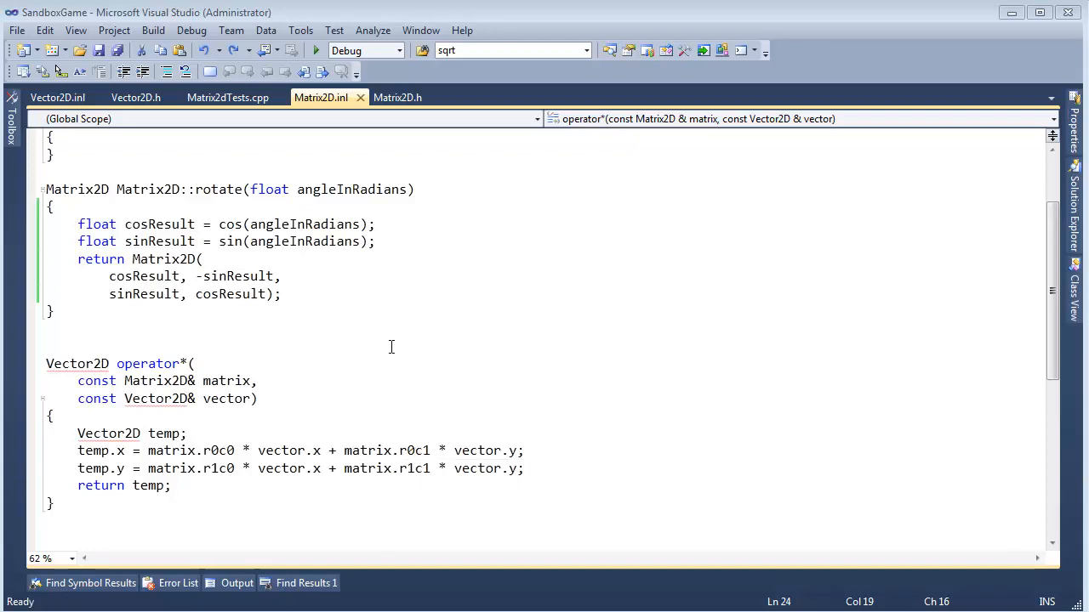
mouse_move(347, 305)
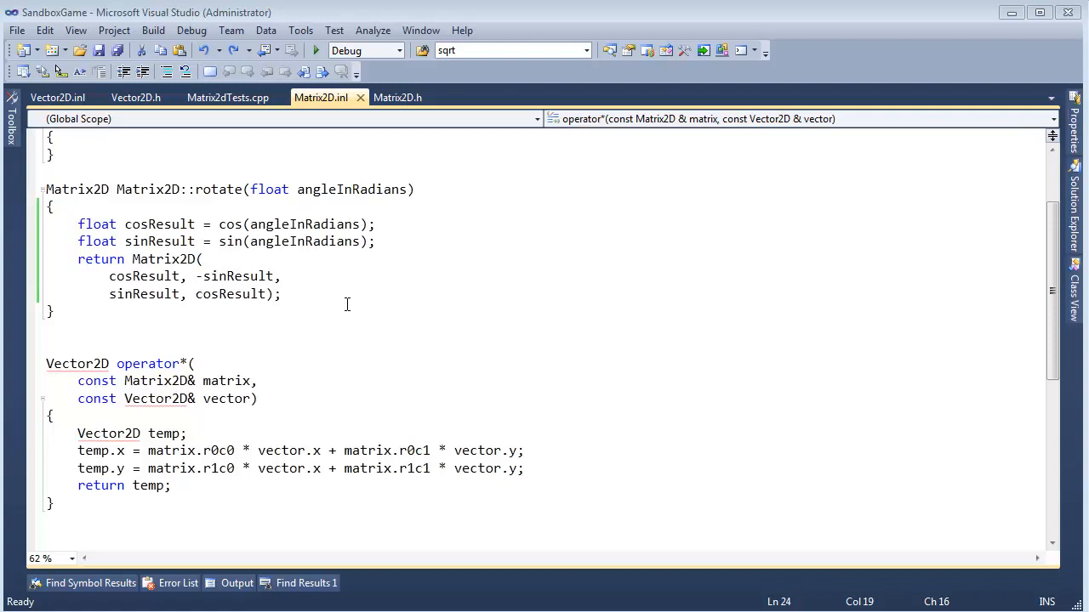
mouse_move(341, 303)
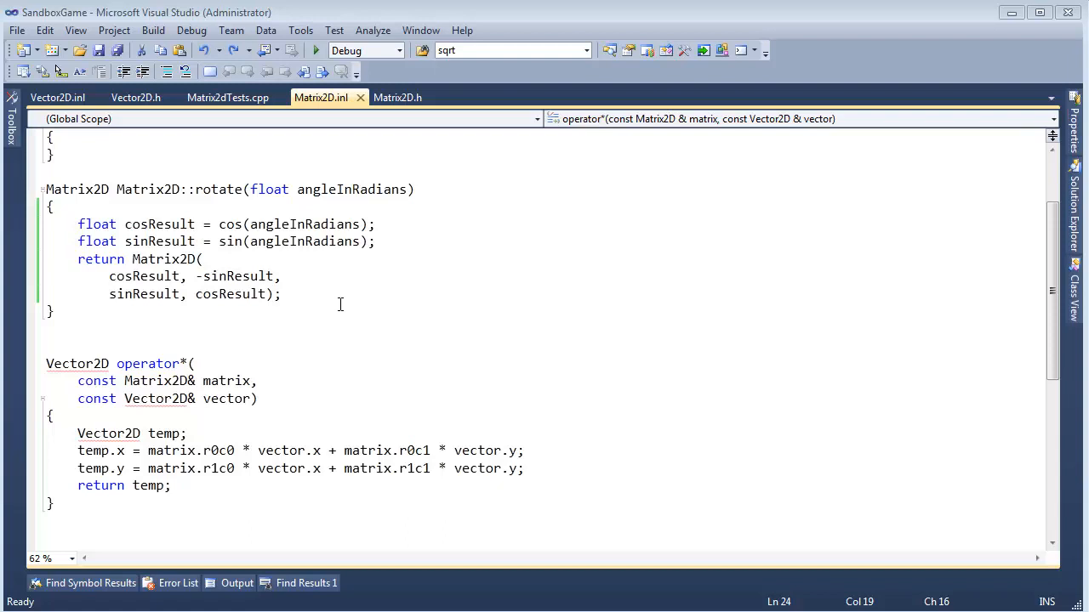
- Highlight the temp-returning operator* statements, then the Vector2D struct in ScratchCpp's main.cpp
left_click_drag(48, 258, 281, 311)
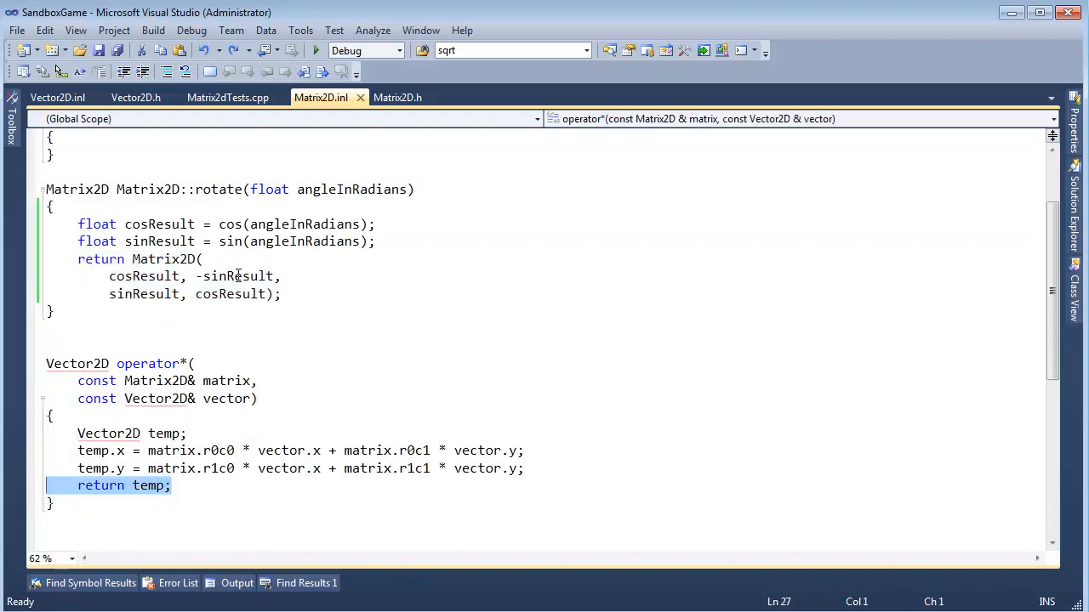
mouse_move(391, 335)
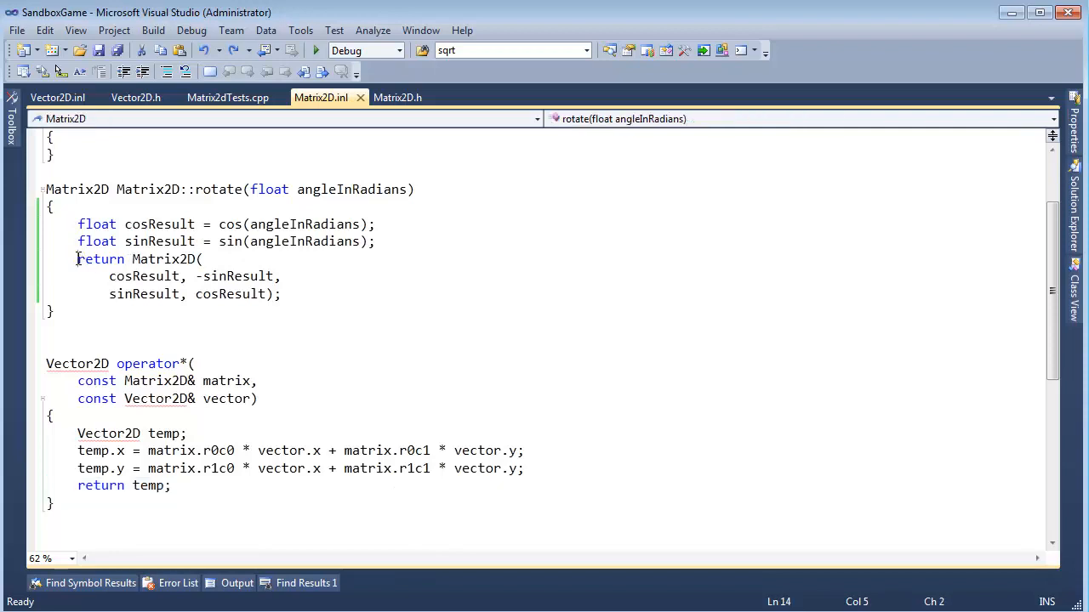
left_click_drag(78, 259, 281, 293)
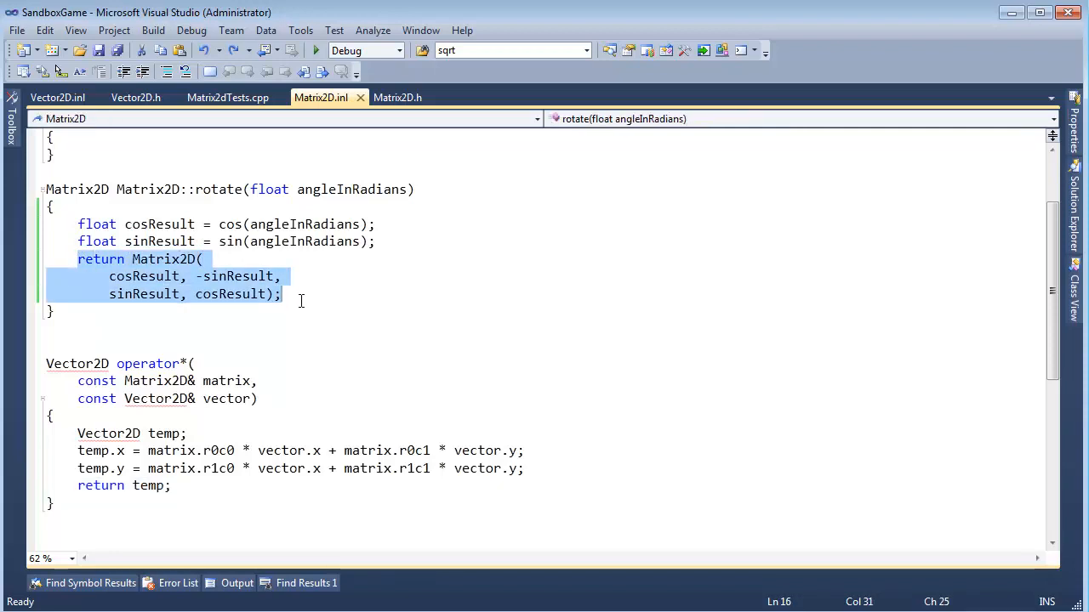
mouse_move(231, 361)
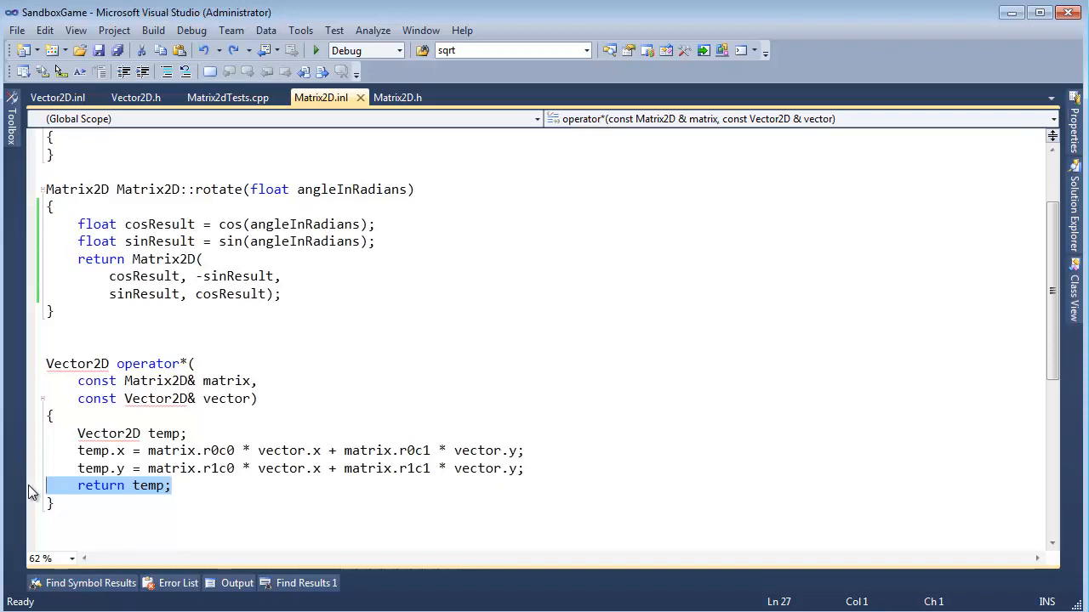
mouse_move(24, 493)
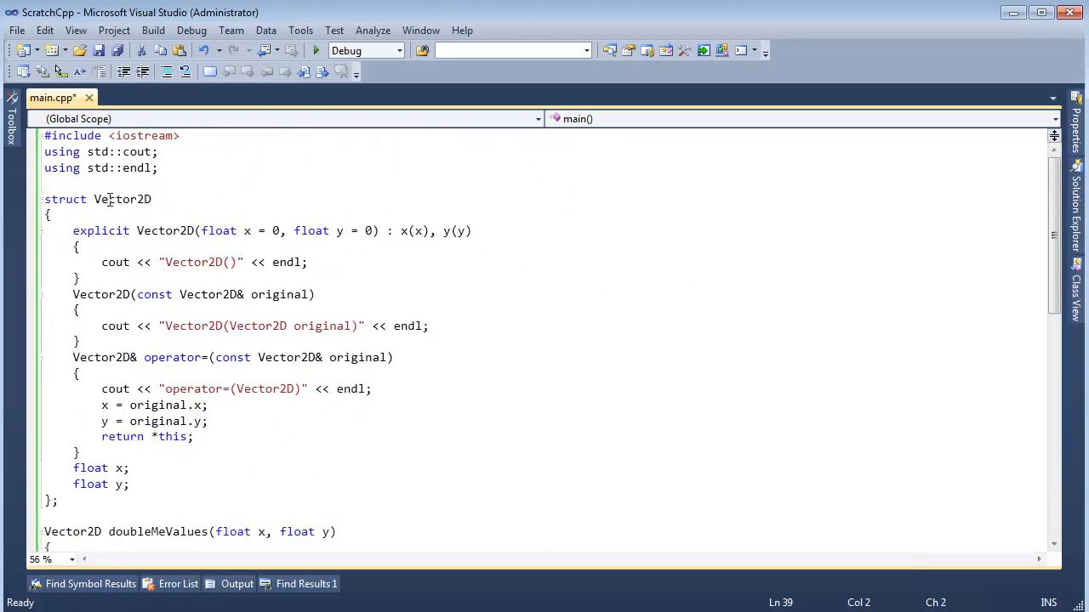
double_click(122, 200)
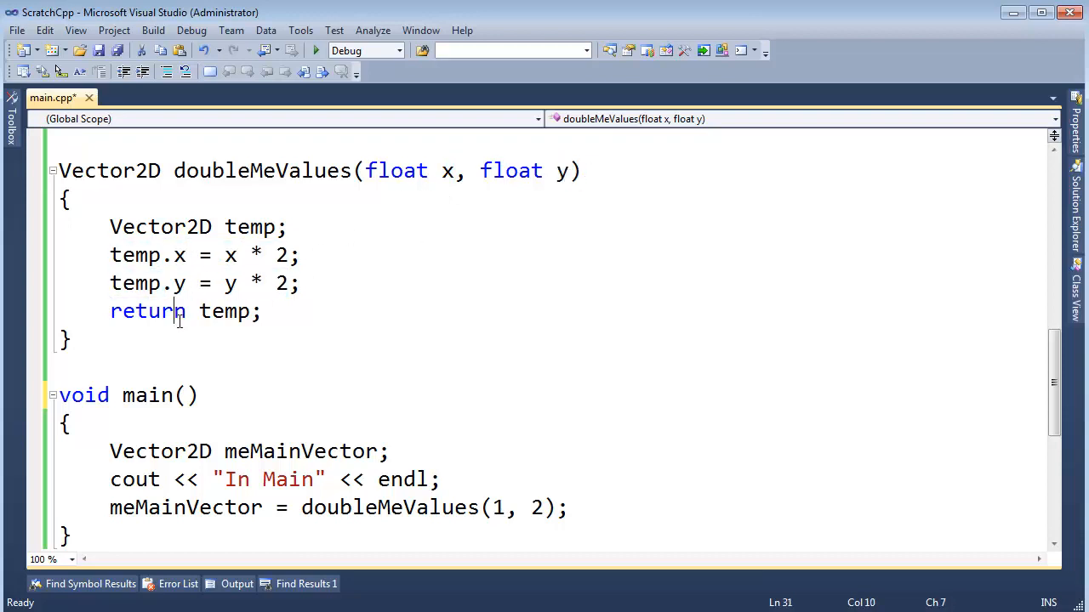
double_click(262, 171)
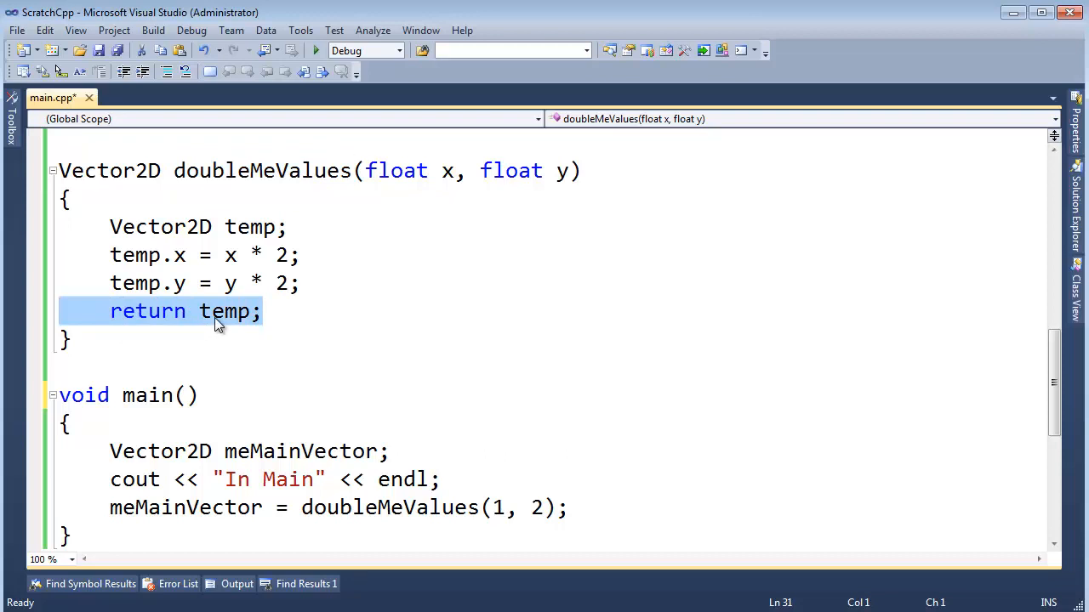
double_click(224, 311)
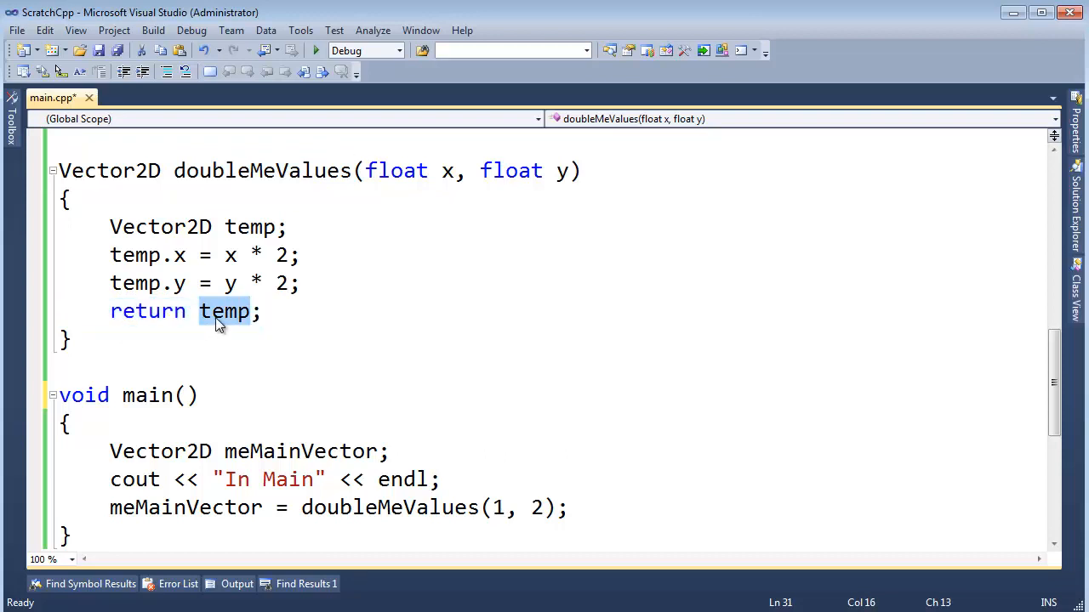
mouse_move(290, 358)
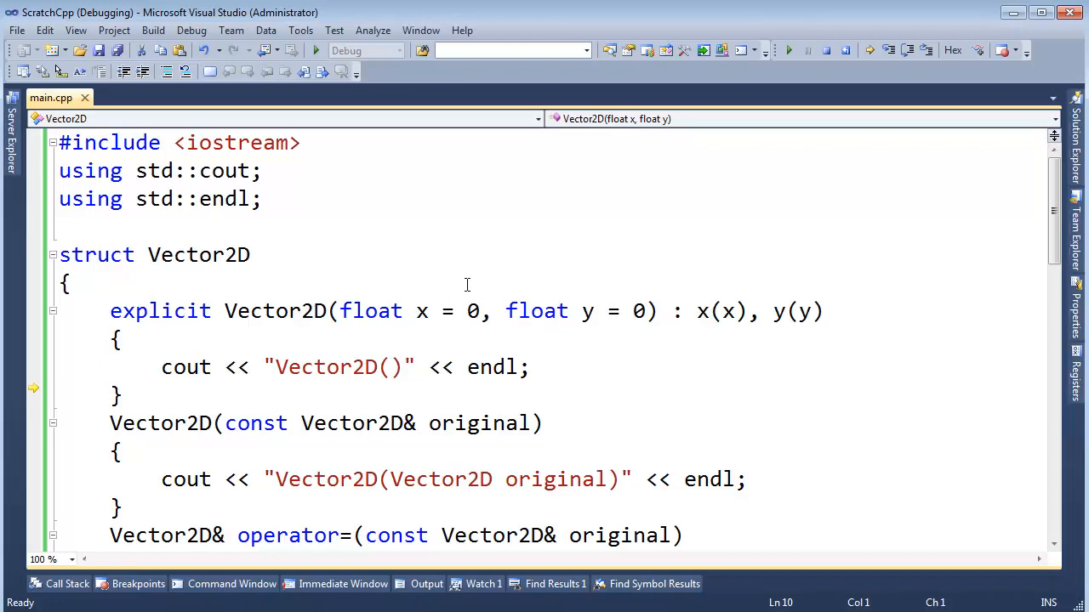
- Step over the temp Vector2D construction and mark the line in doubleMeValues
scroll("down", 3)
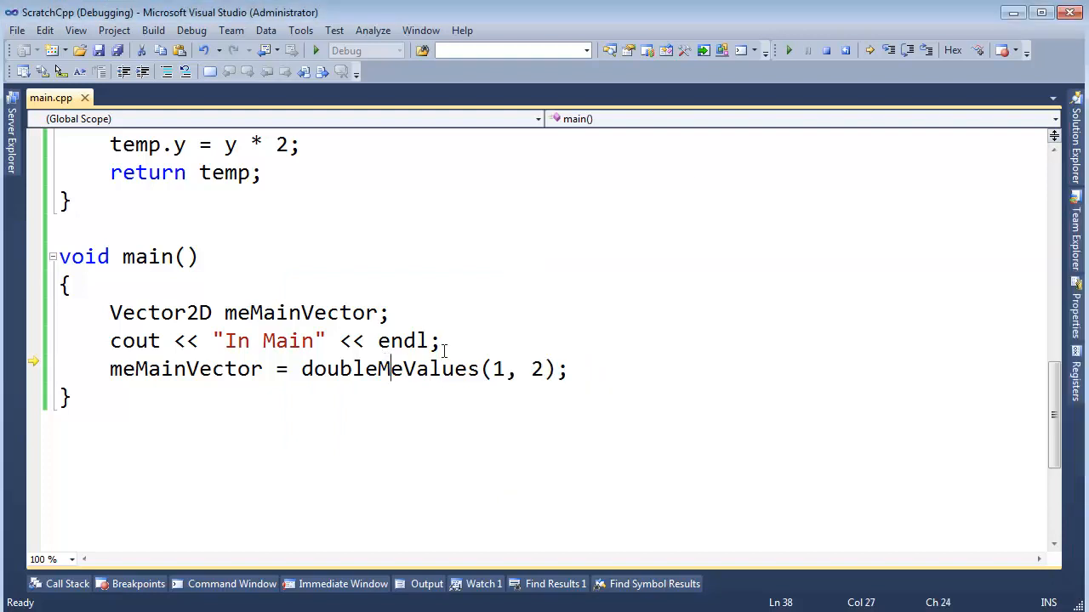
mouse_move(388, 368)
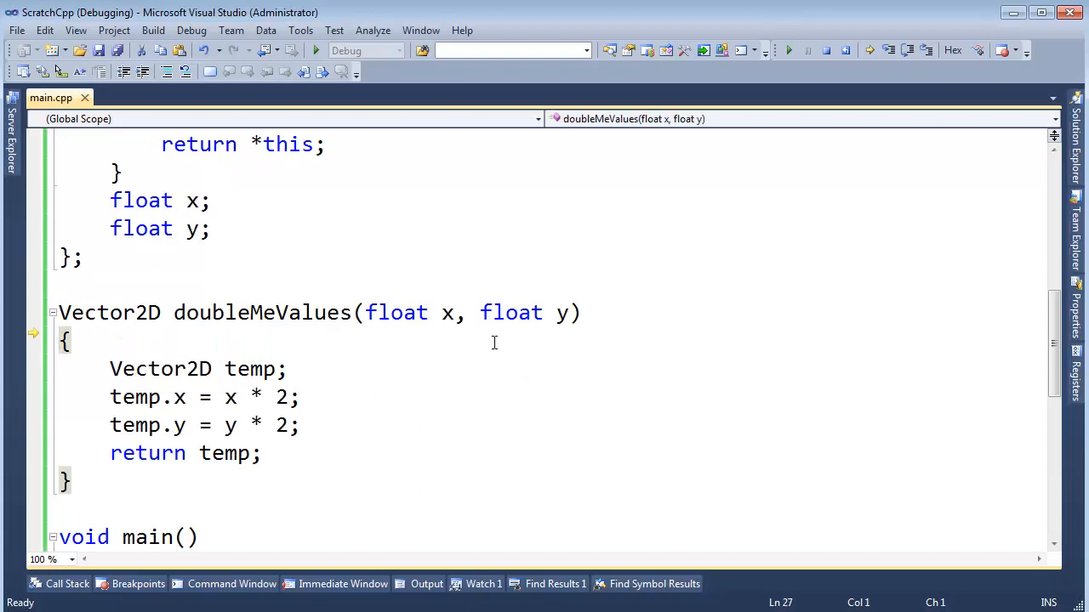
key("F10")
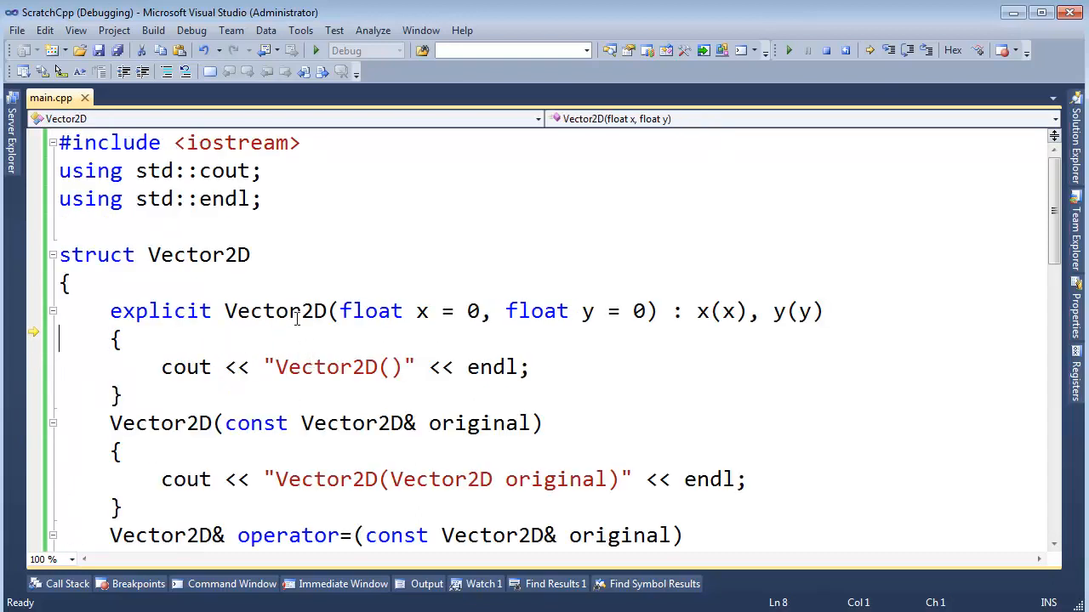
left_click_drag(224, 309, 655, 310)
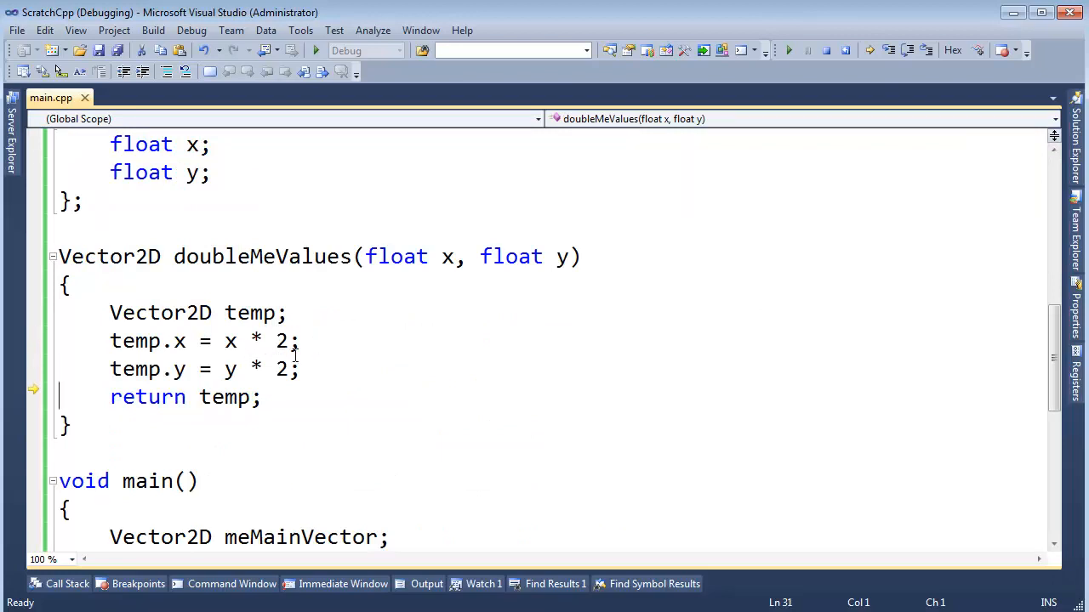
mouse_move(161, 340)
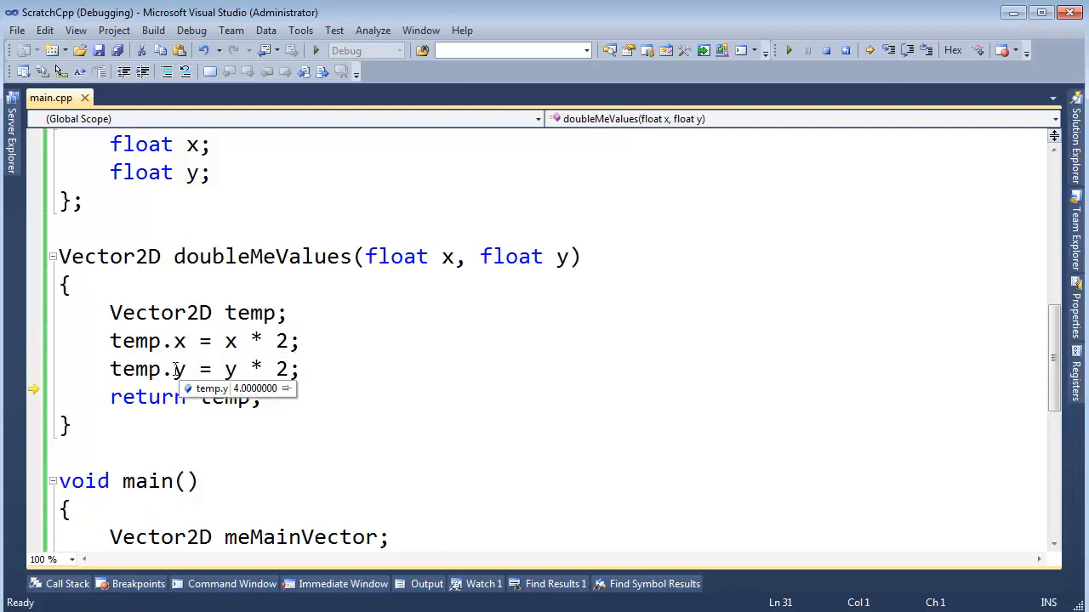
mouse_move(544, 252)
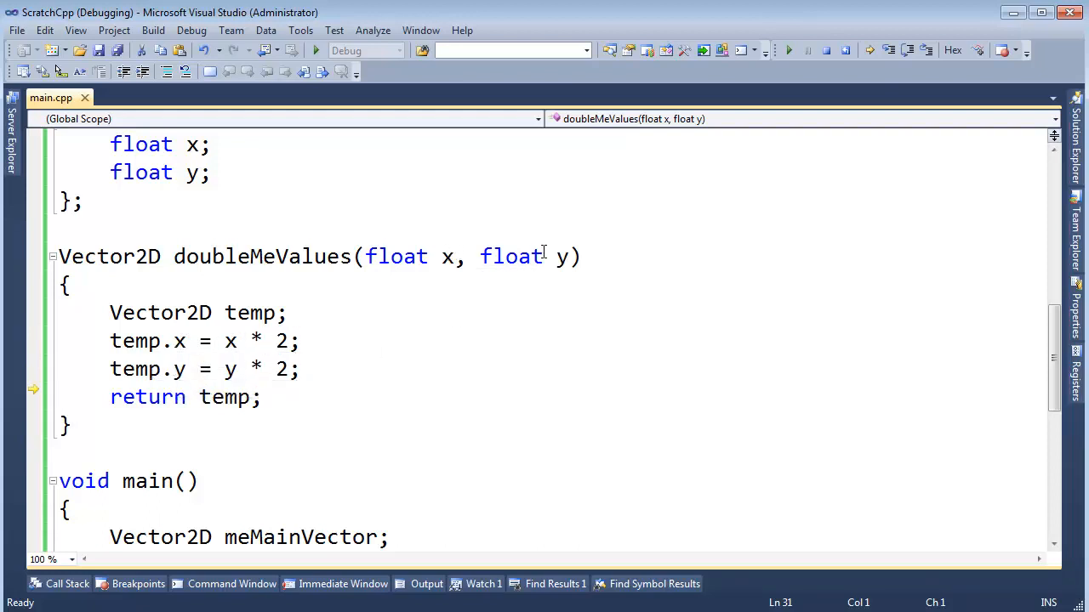
mouse_move(378, 388)
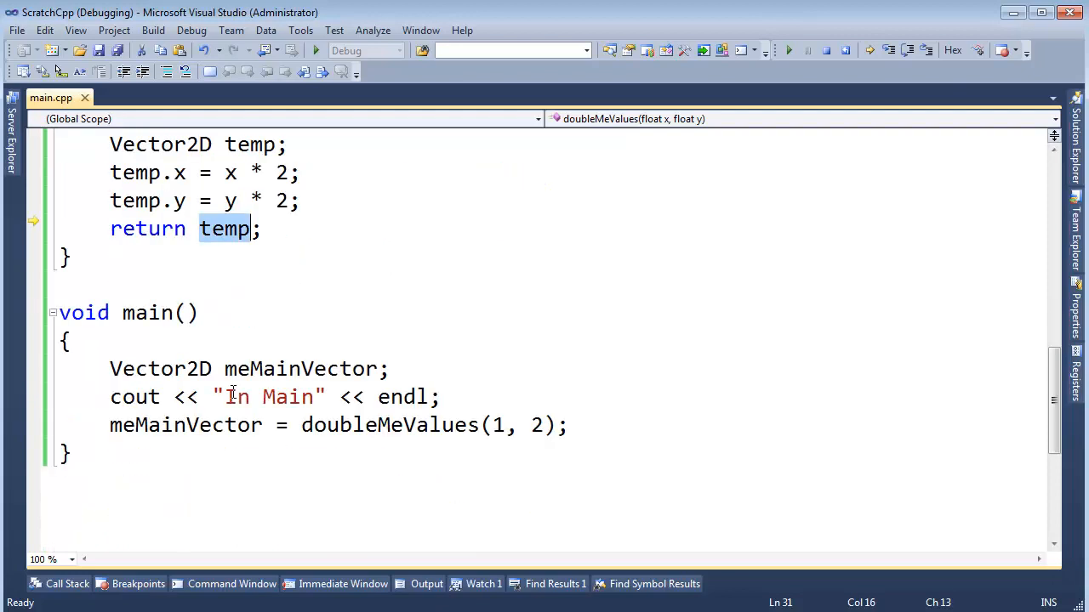
- Point out temp in the return statement and meMainVector in main
double_click(184, 425)
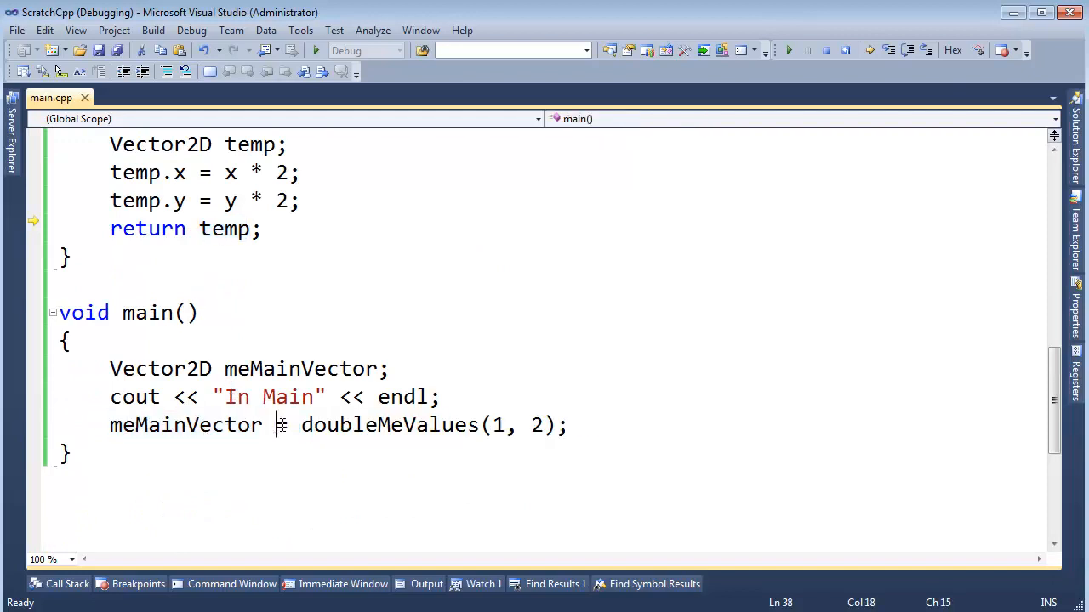
double_click(302, 367)
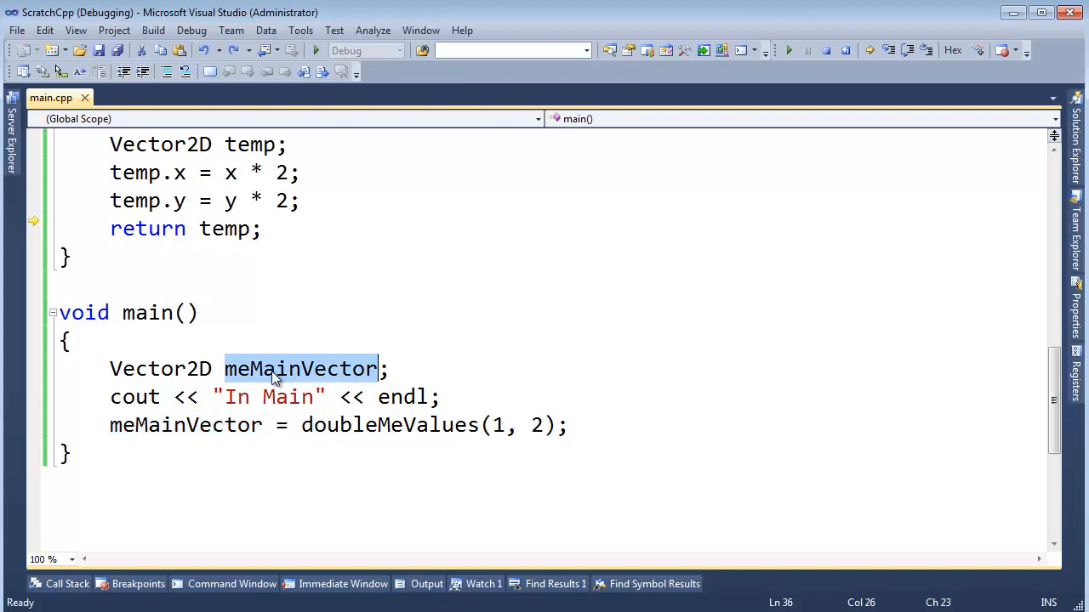
mouse_move(272, 370)
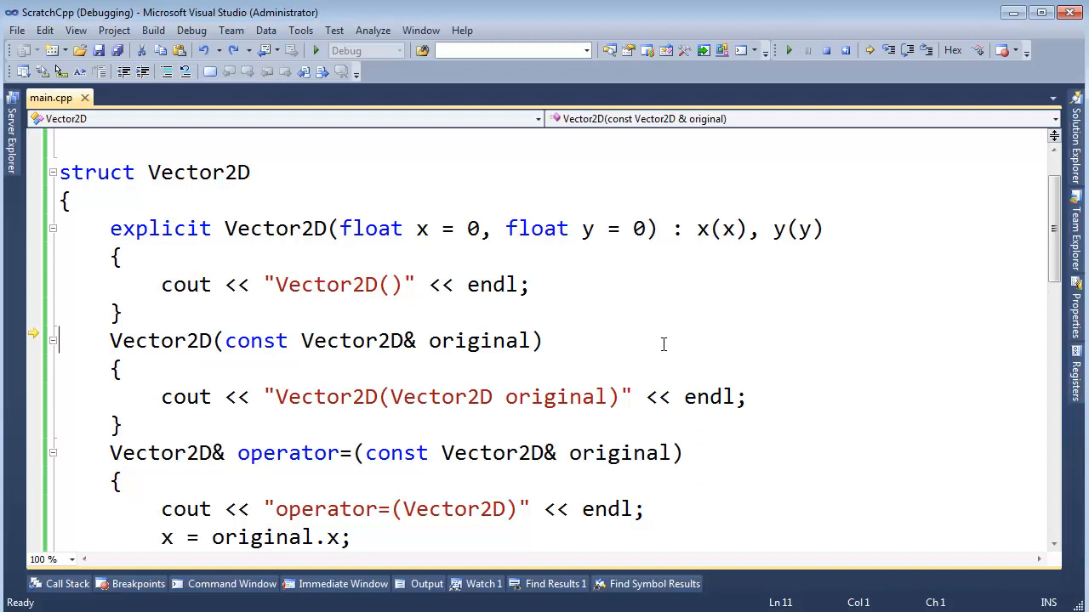
mouse_move(485, 405)
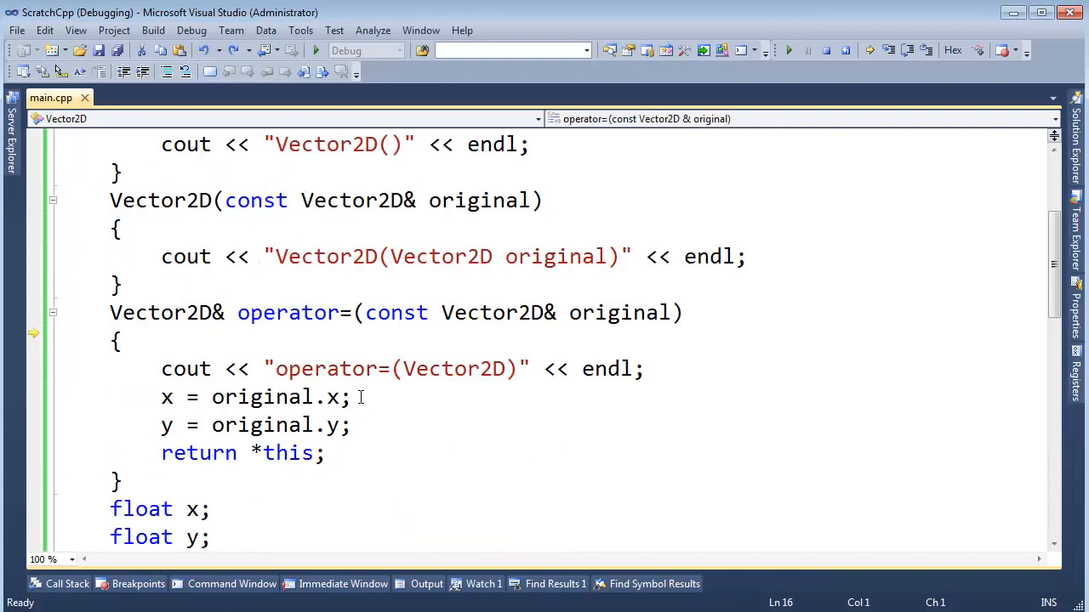
mouse_move(386, 403)
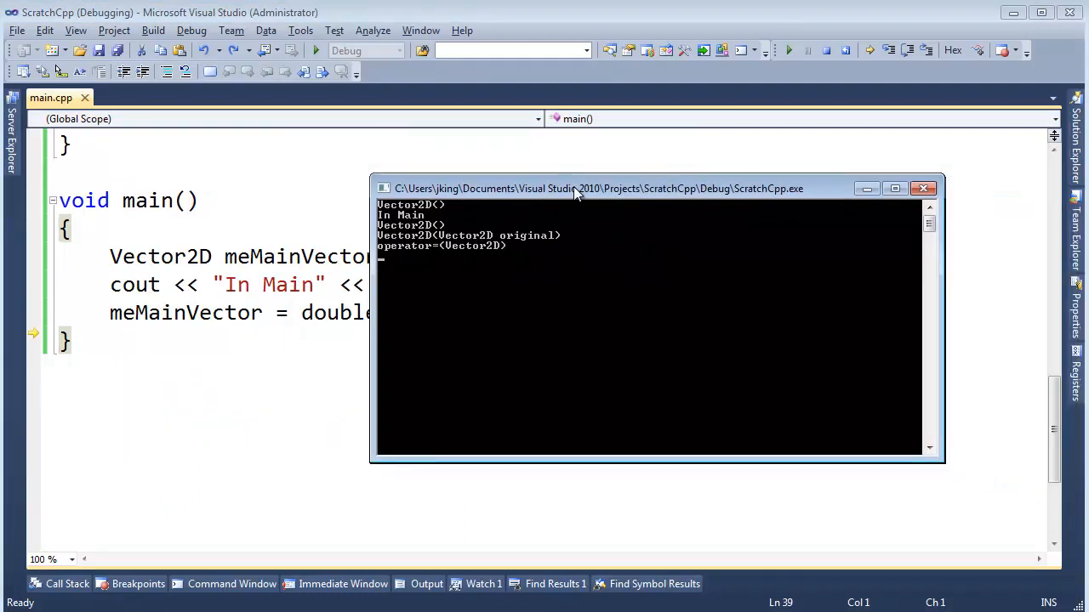
- Move the console output aside to read the Vector2D, copy and operator= messages
left_click_drag(578, 187, 520, 180)
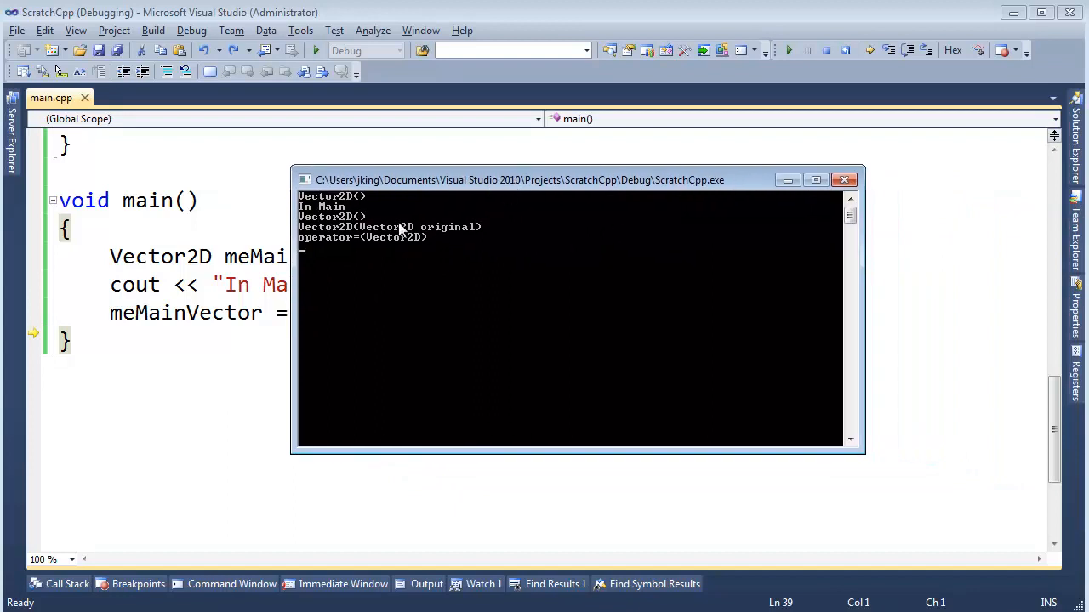
mouse_move(341, 225)
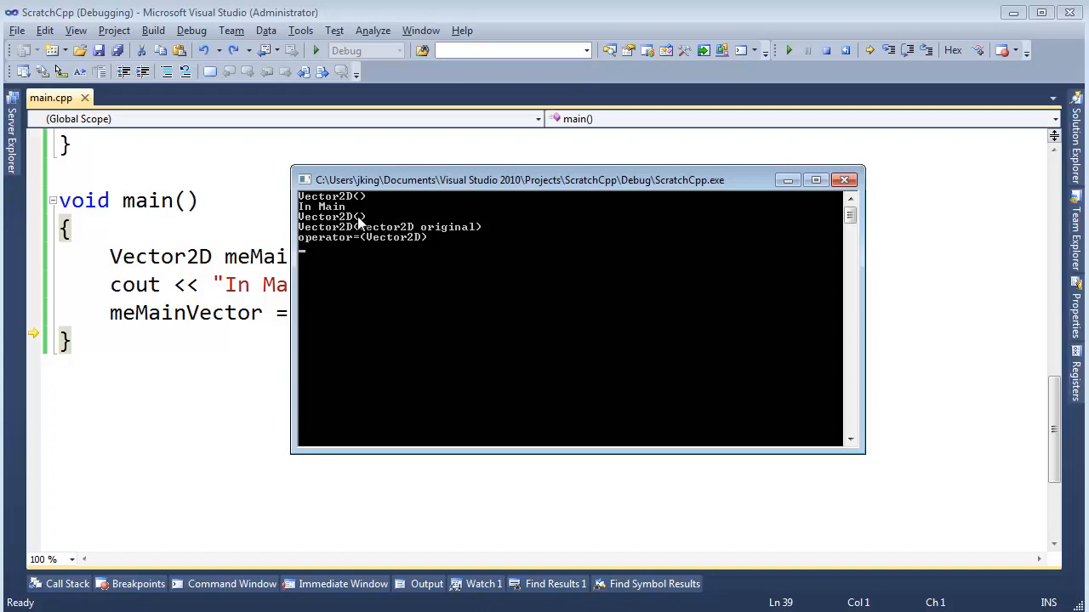
mouse_move(341, 237)
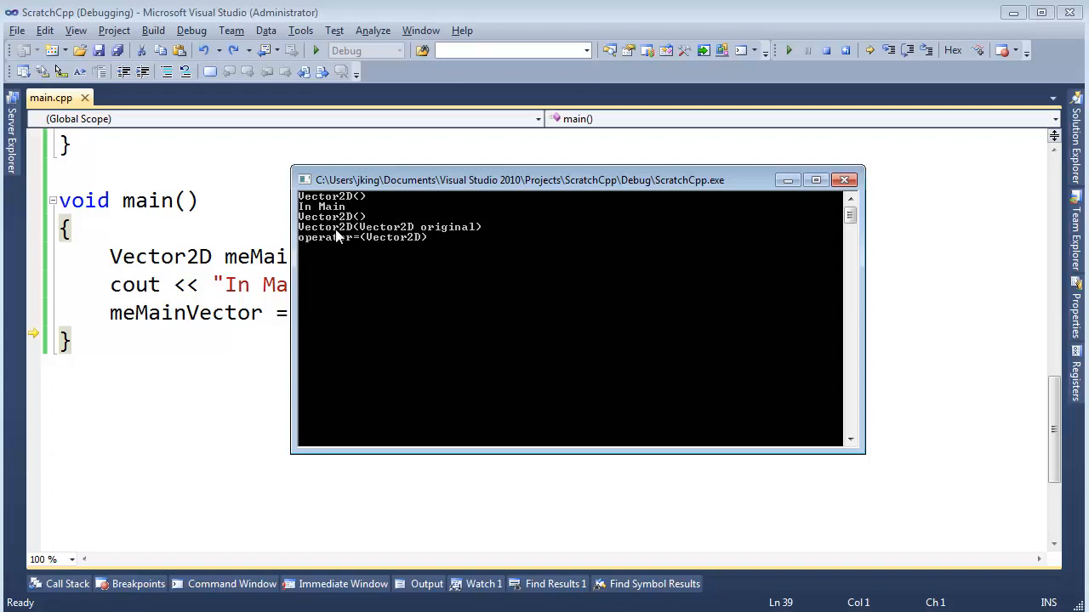
mouse_move(381, 237)
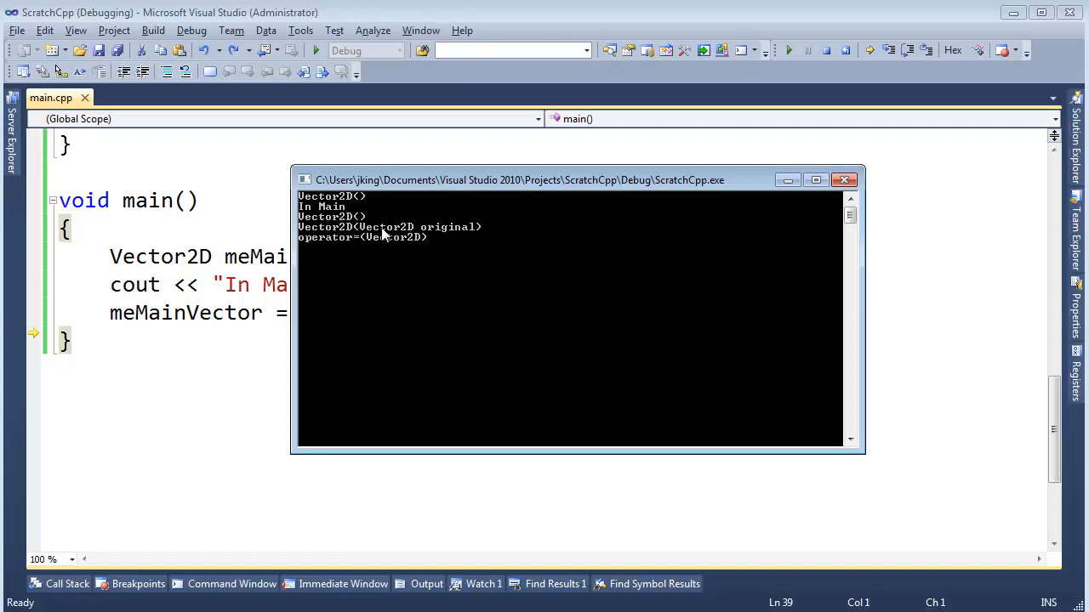
mouse_move(416, 230)
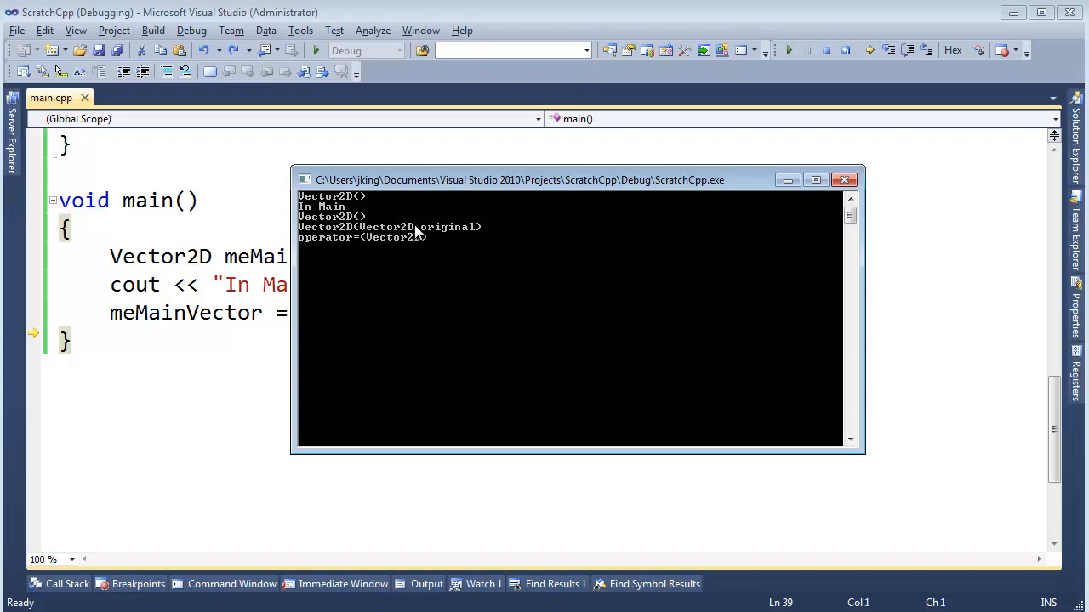
mouse_move(366, 244)
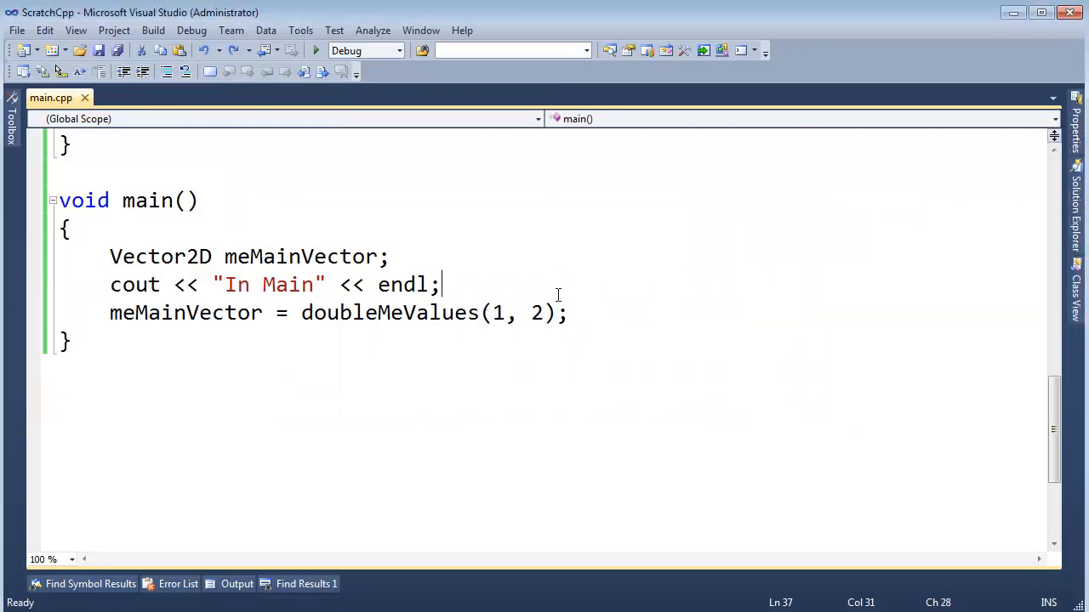
- Replace the temp lines with return Vector2D(x * 2, y * 2); in doubleMeValues
scroll("up", 3)
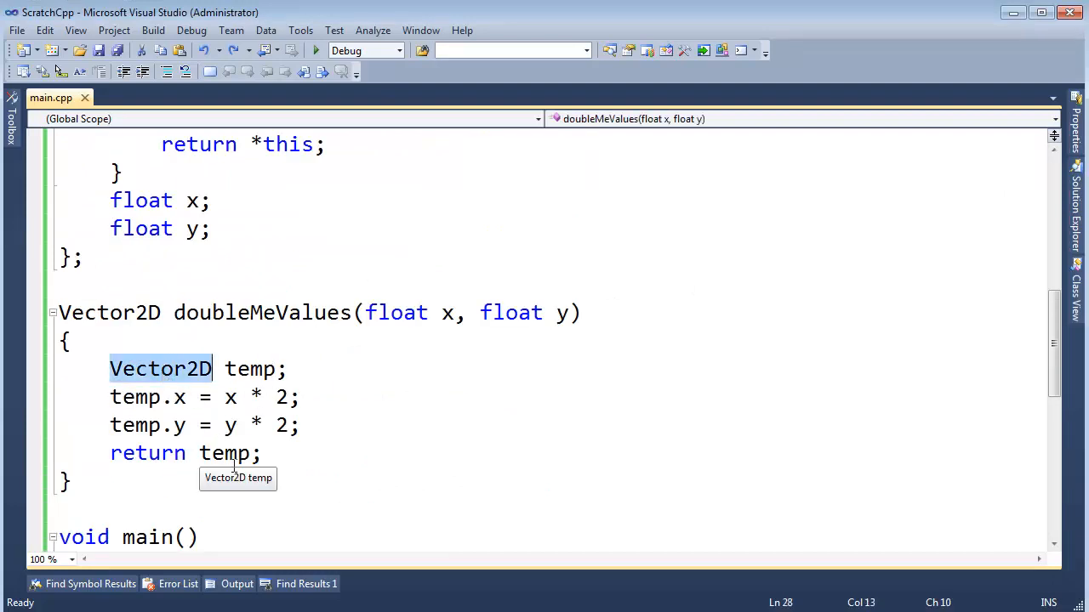
key("Delete")
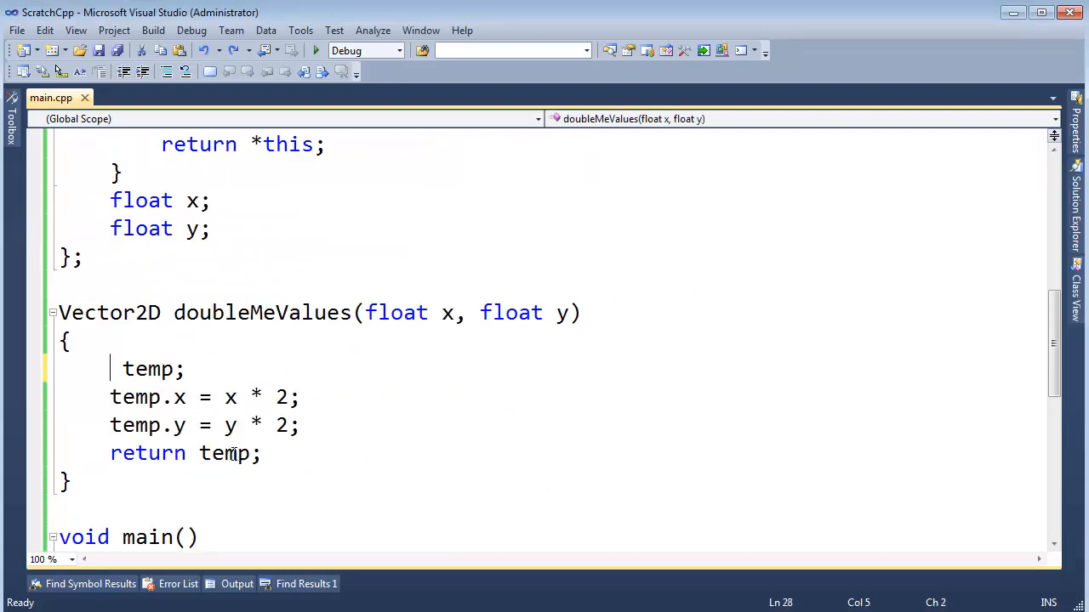
type("Vector2D")
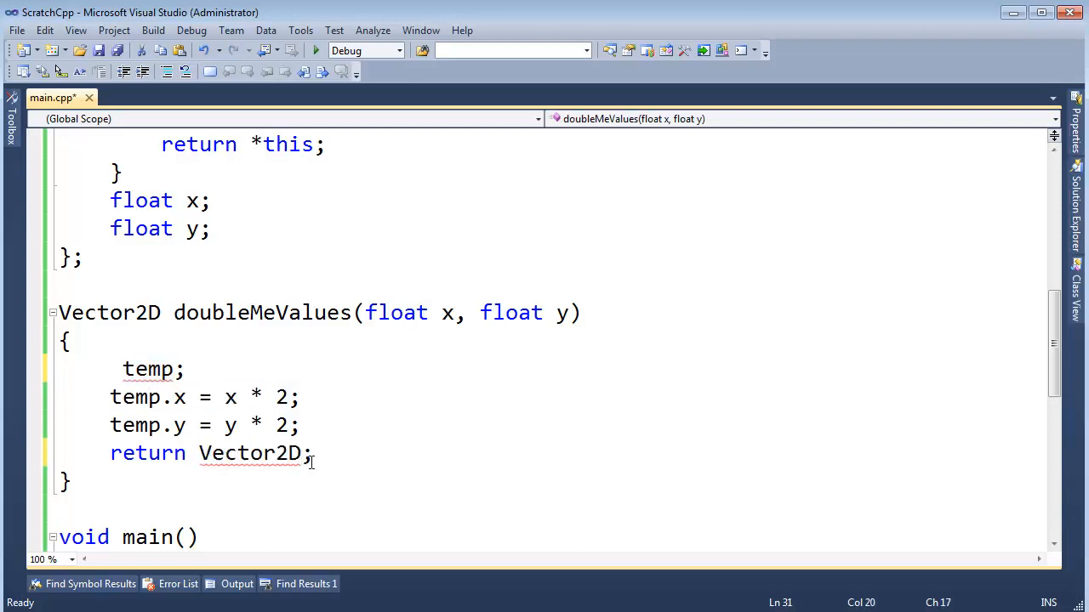
type("(x *")
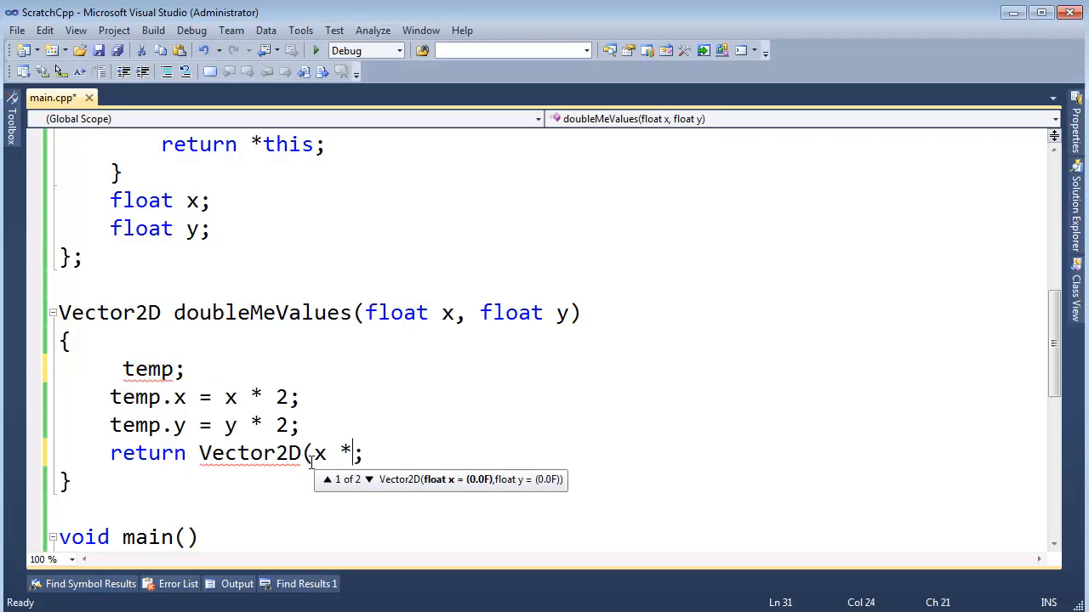
type("2, y")
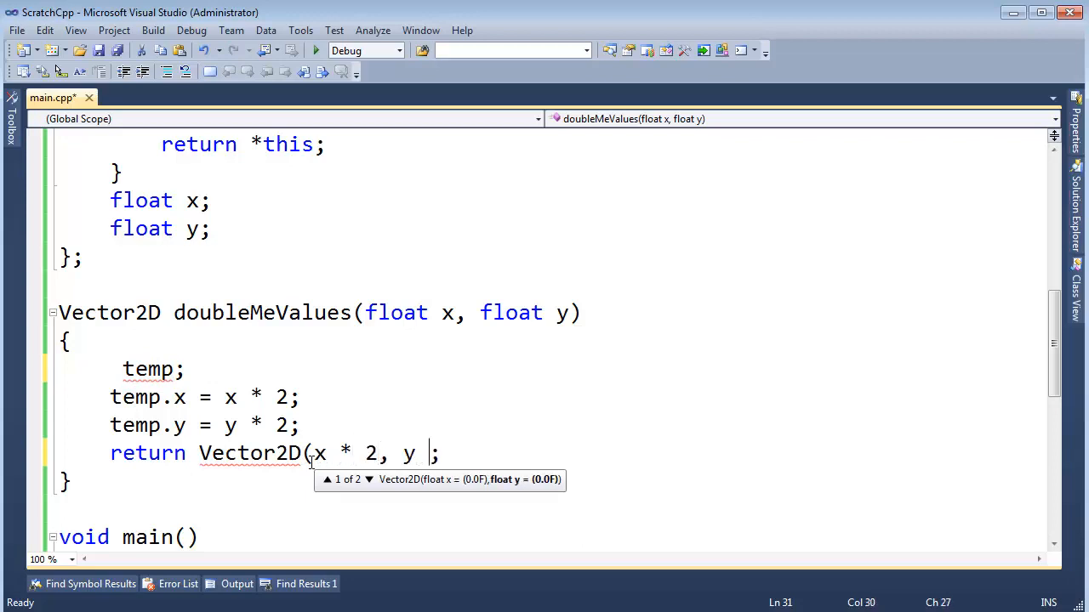
type("* 2")
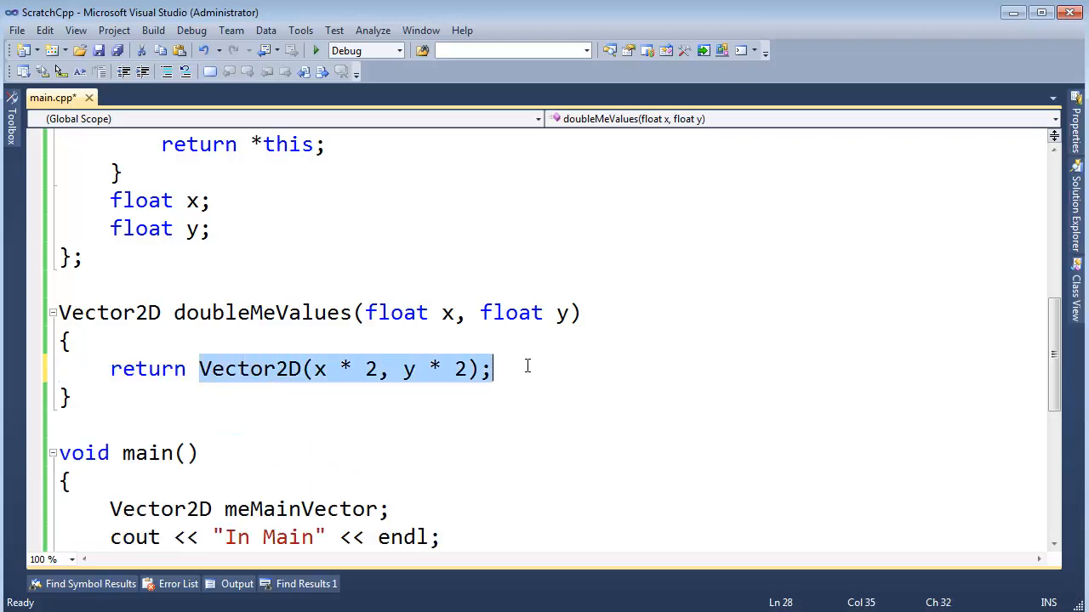
left_click(521, 376)
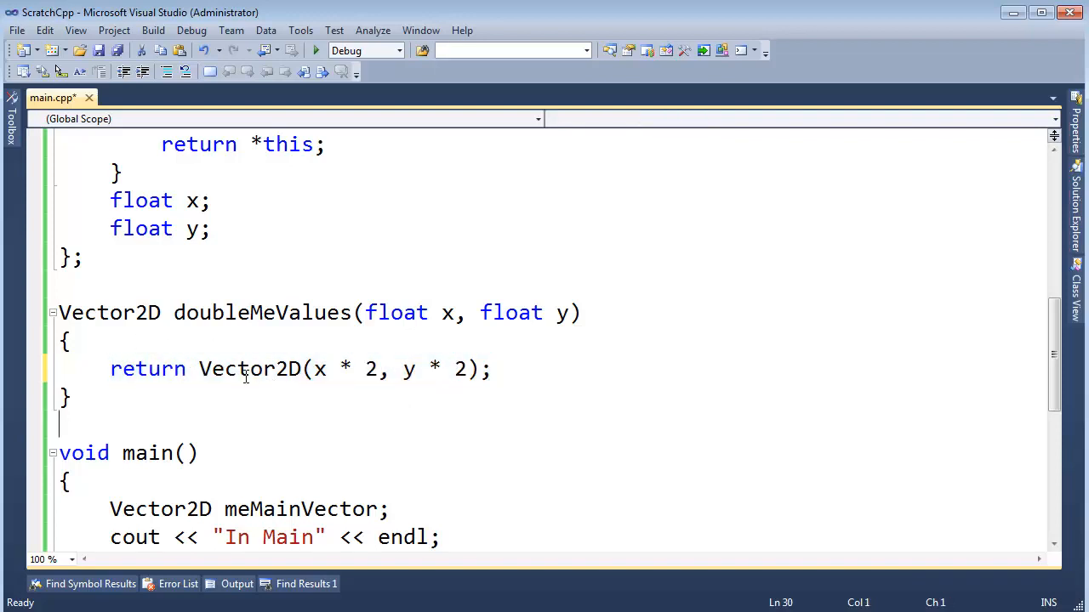
double_click(249, 368)
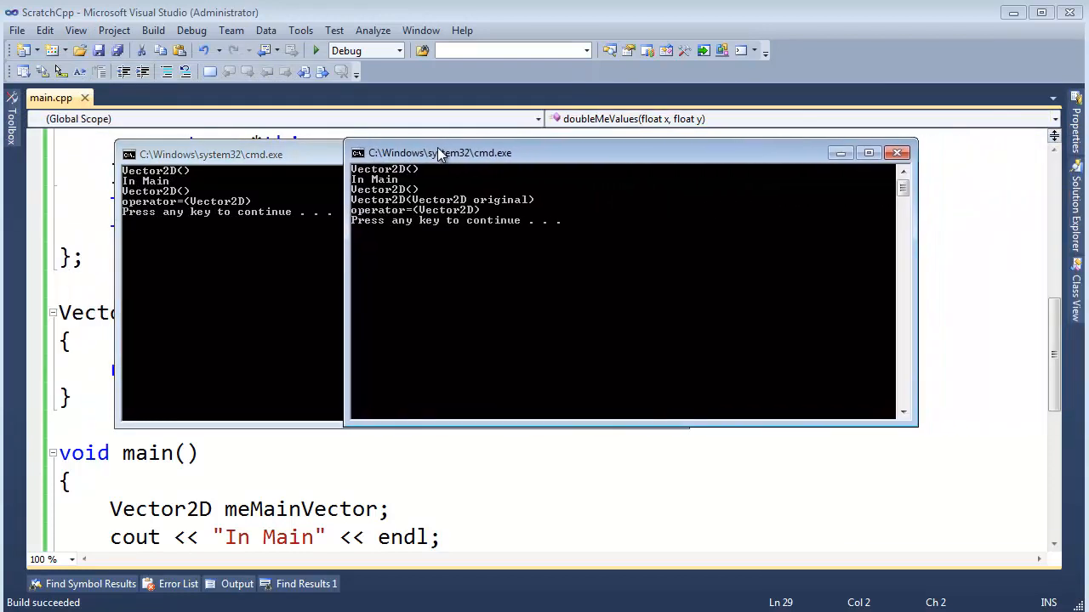
- Place the new console output beside the old one to compare copy-constructor messages
left_click_drag(439, 154, 359, 156)
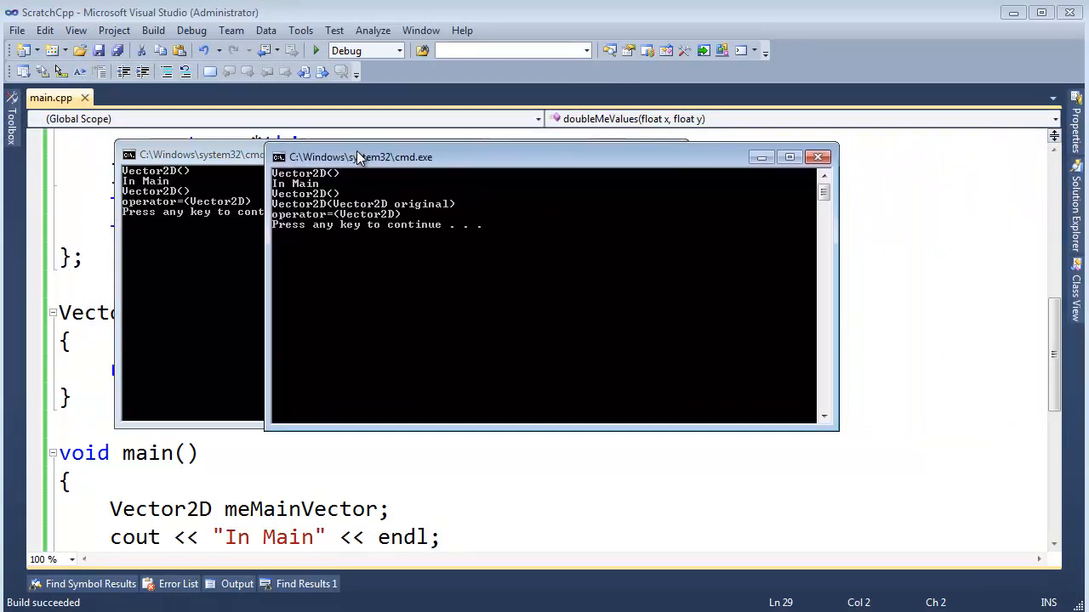
left_click_drag(361, 157, 351, 157)
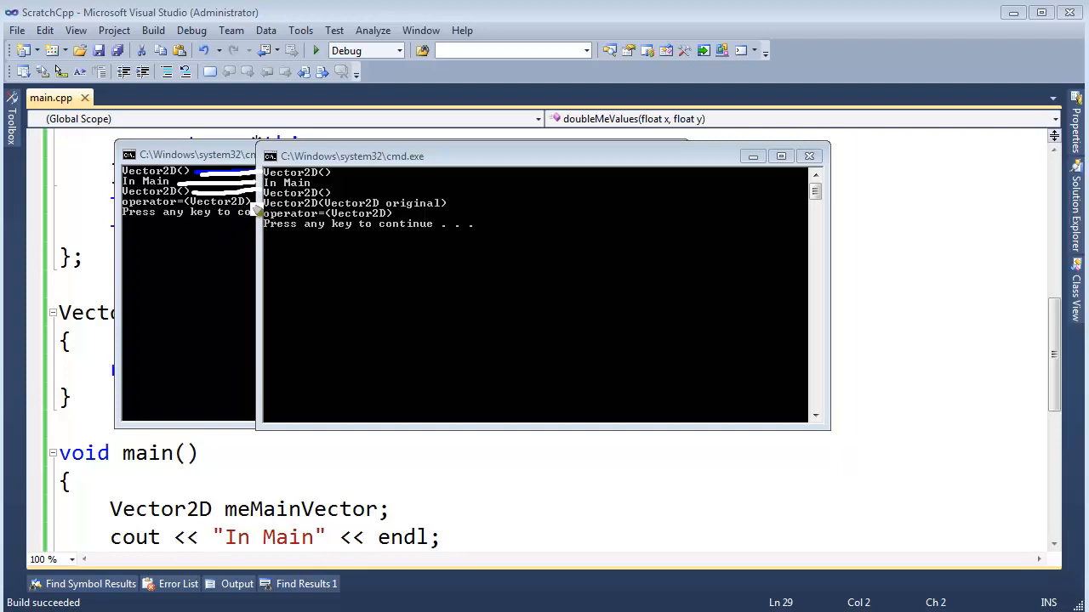
mouse_move(466, 205)
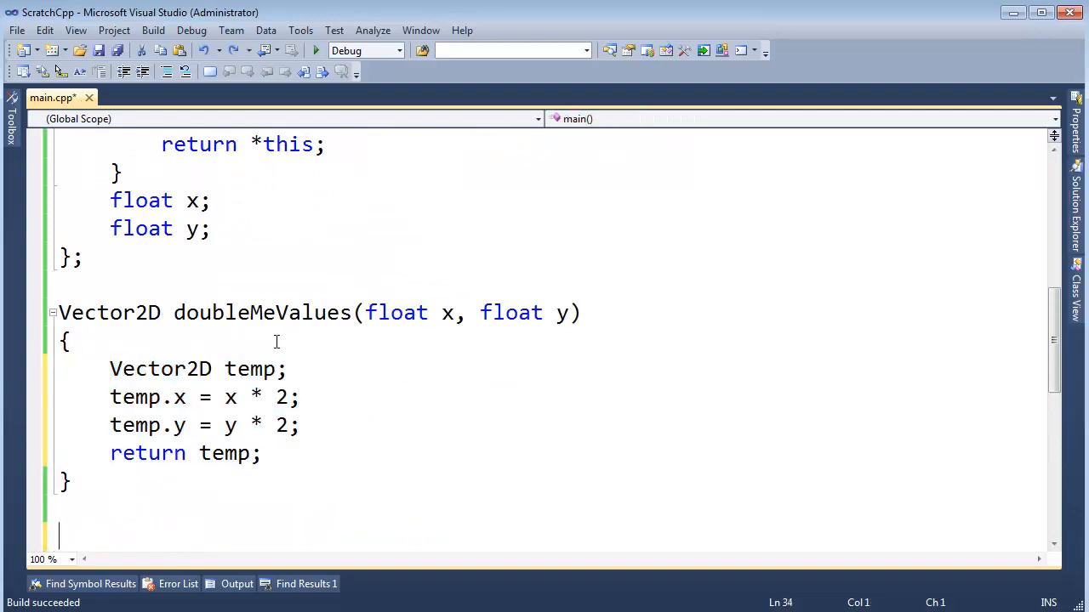
- Edit doubleMeValues toward Vector2D(...) again and sketch the call stack beside it
left_click(248, 453)
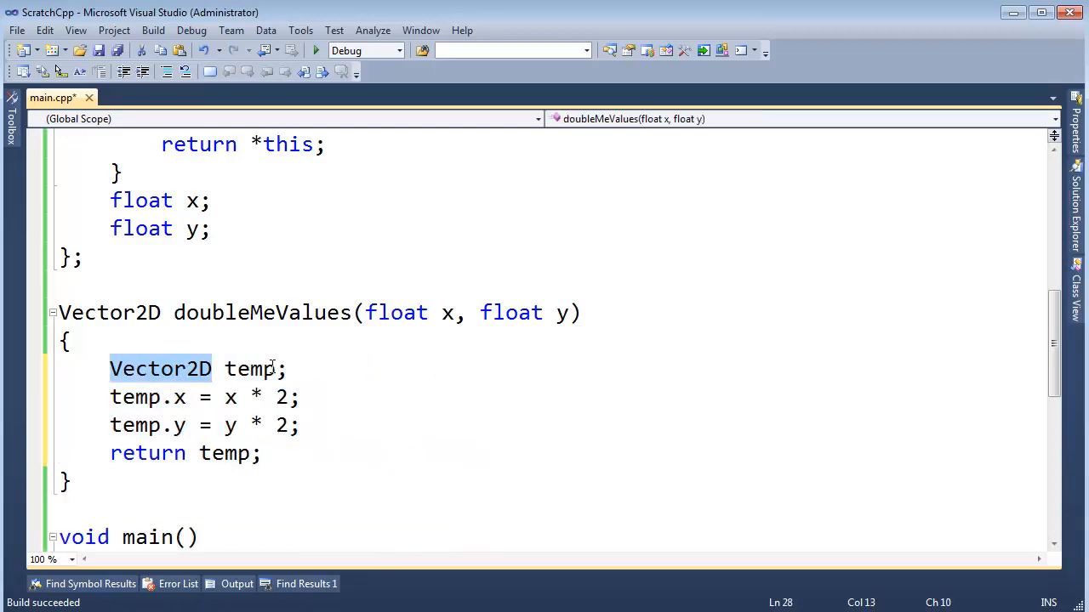
type("Vector2D(")
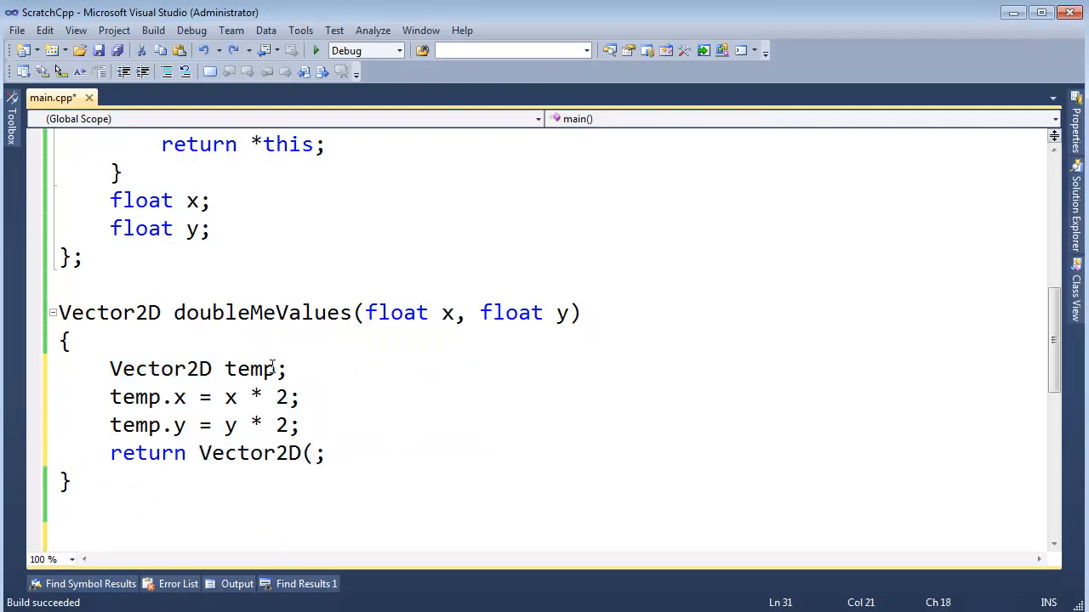
type("temp")
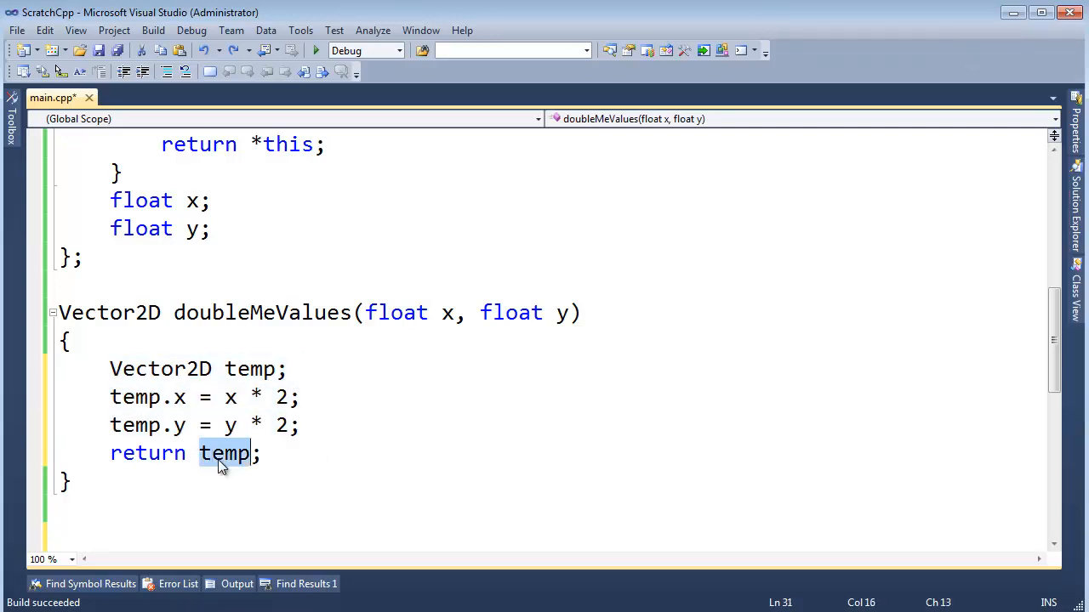
mouse_move(452, 143)
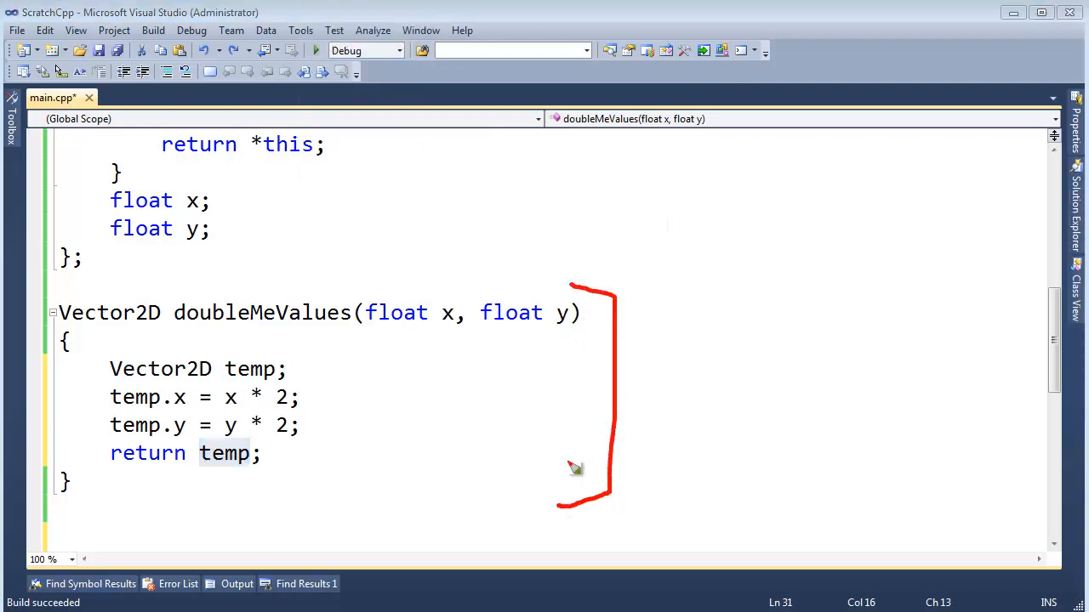
mouse_move(689, 439)
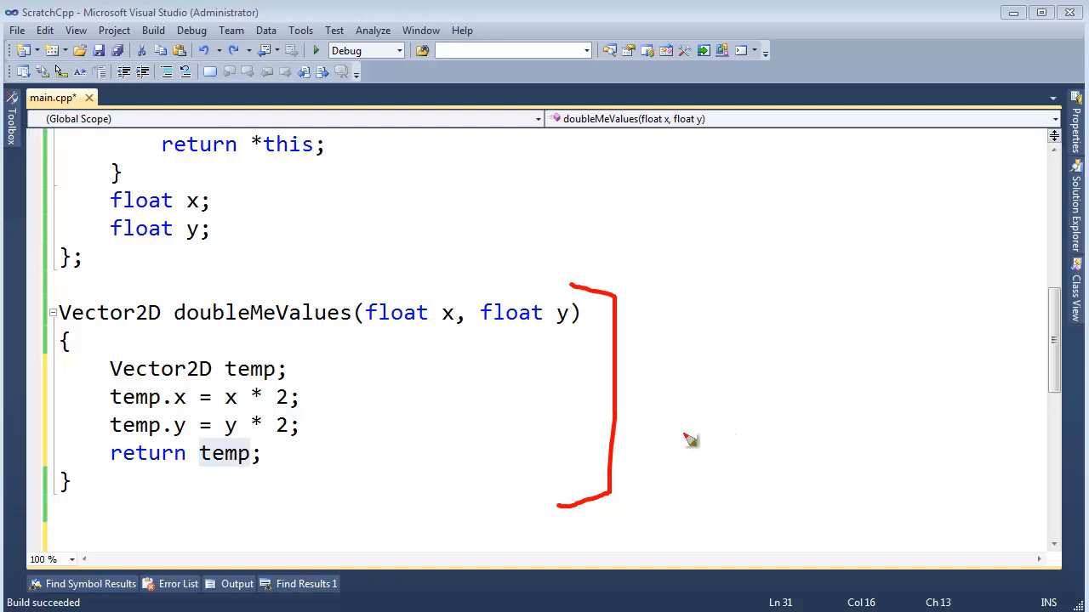
left_click_drag(689, 433, 864, 357)
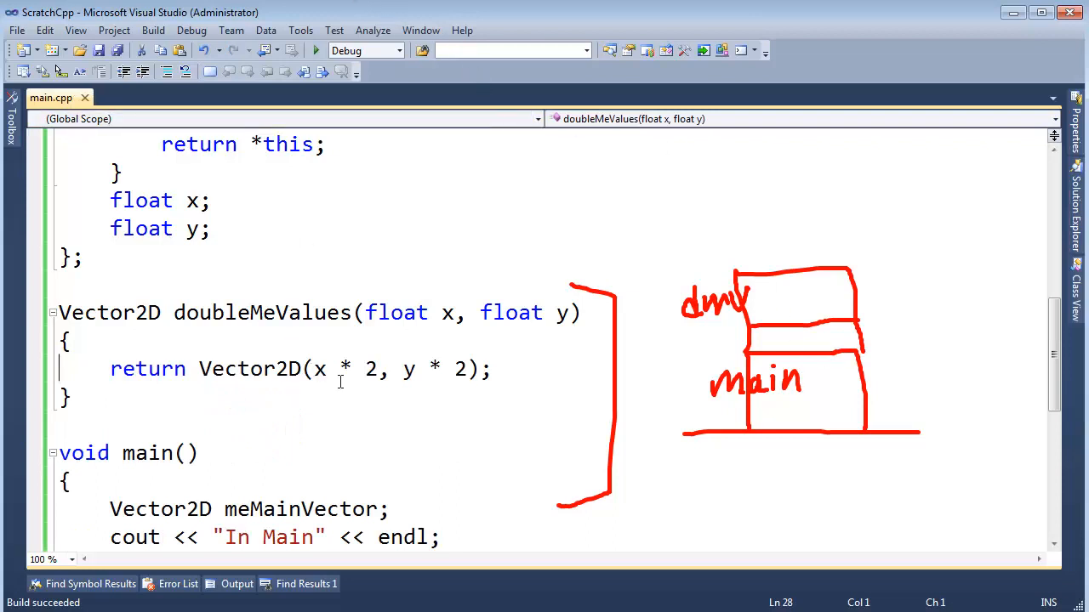
- Mark the inline Vector2D(x * 2, y * 2) expression before restoring the temp version
left_click_drag(197, 368, 480, 368)
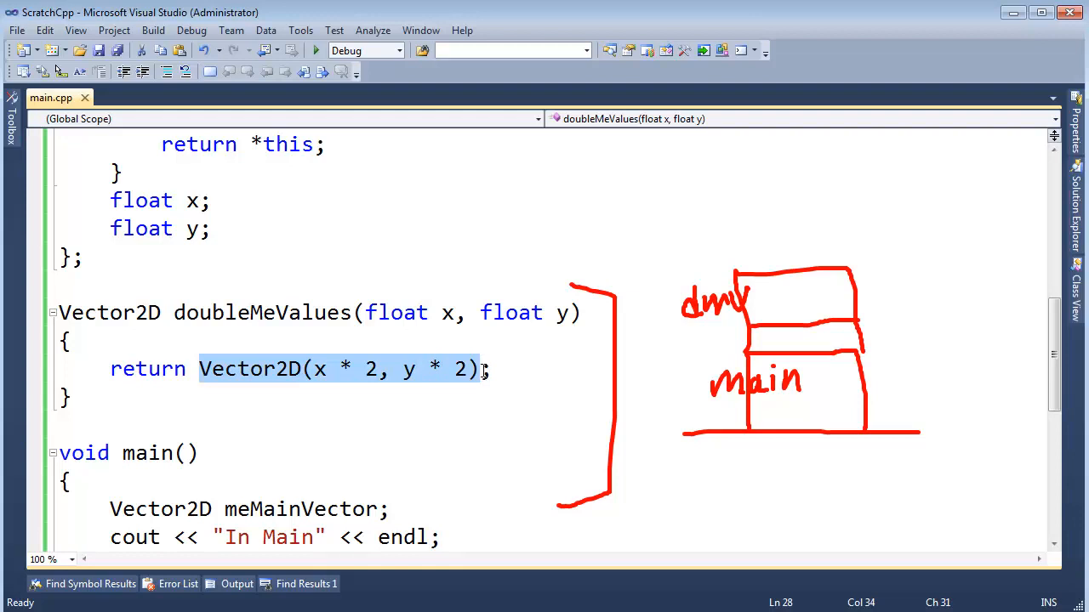
left_click(481, 368)
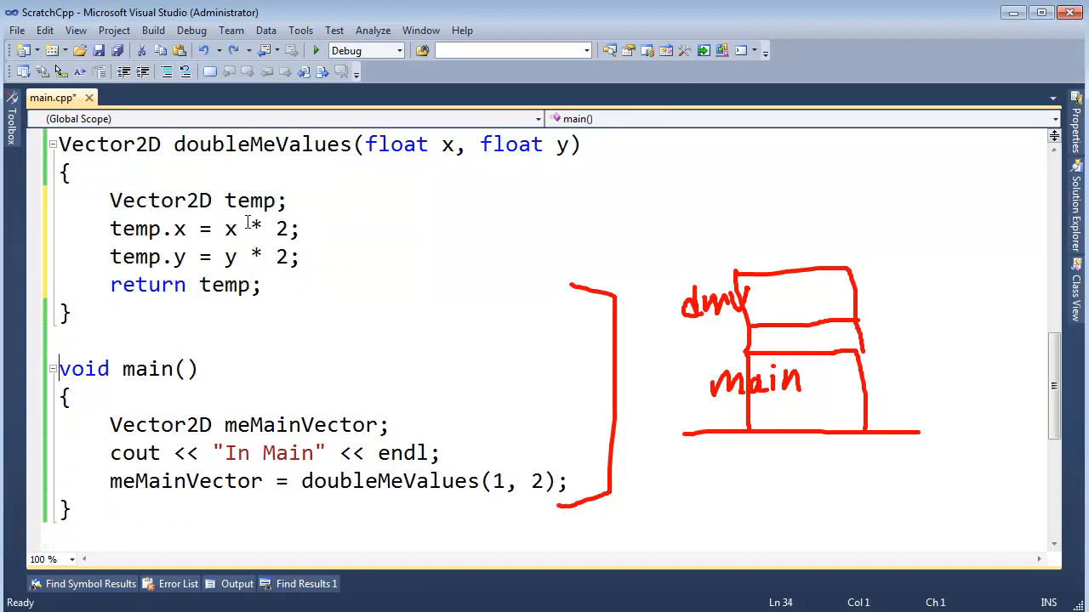
- Pick out temp's uses and label a return-value slot on the call-stack sketch
double_click(248, 201)
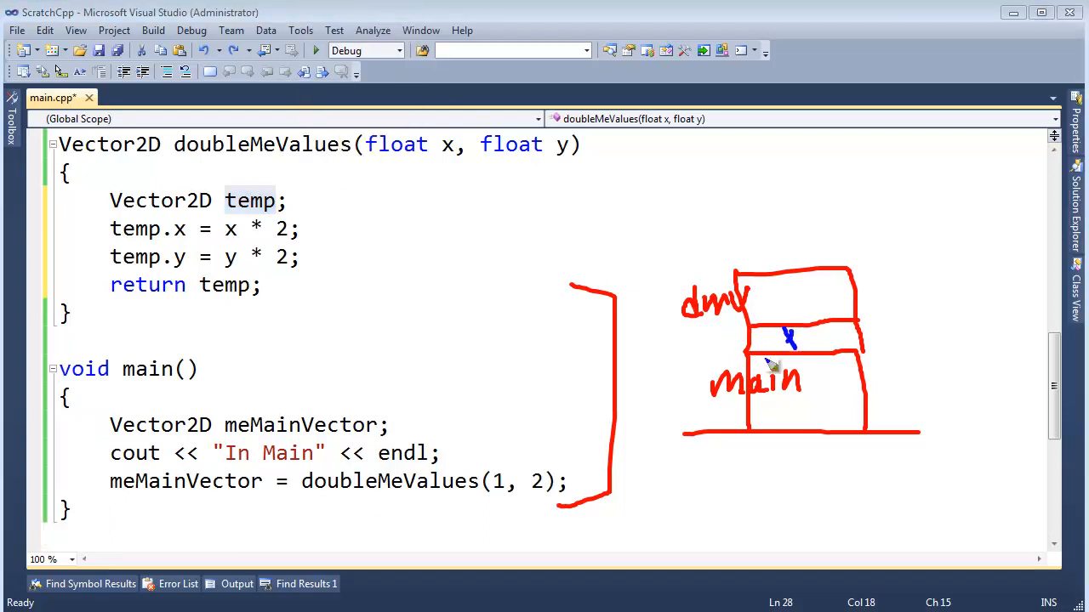
mouse_move(320, 502)
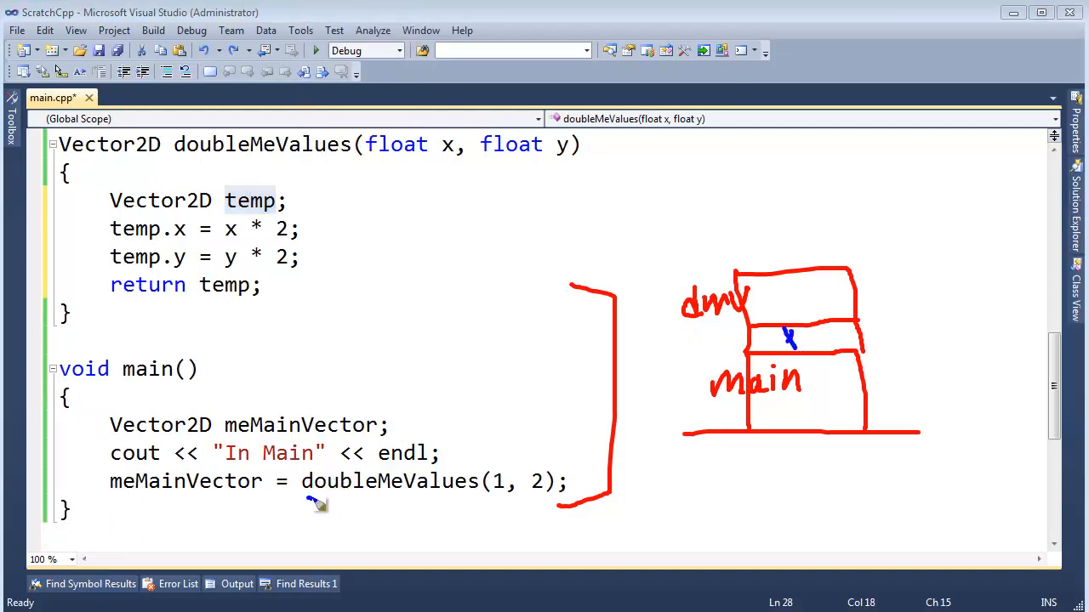
left_click_drag(306, 501, 534, 502)
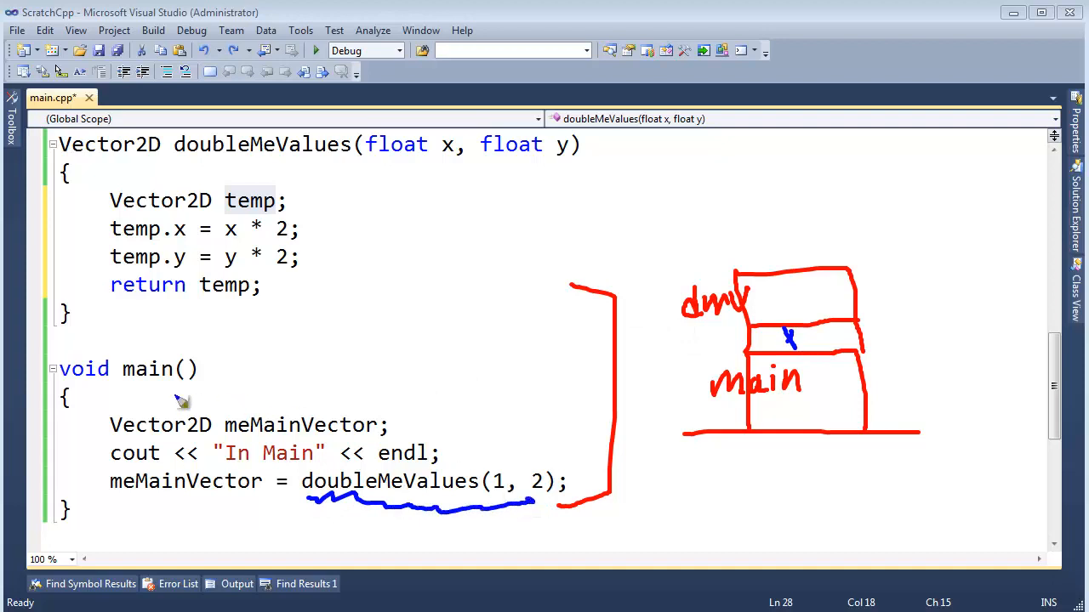
left_click_drag(162, 394, 110, 519)
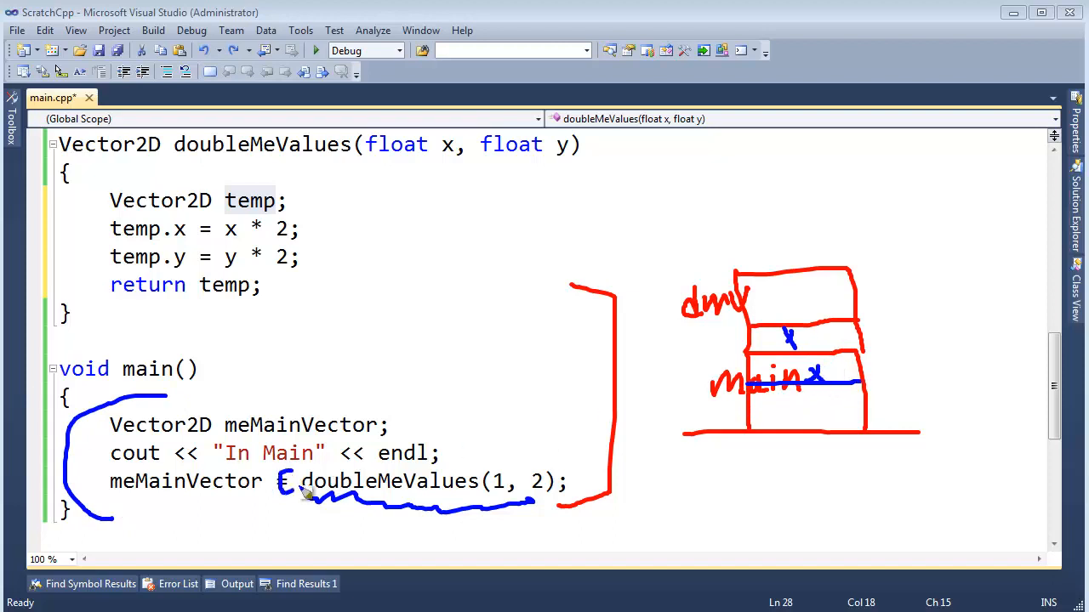
left_click_drag(747, 412, 866, 409)
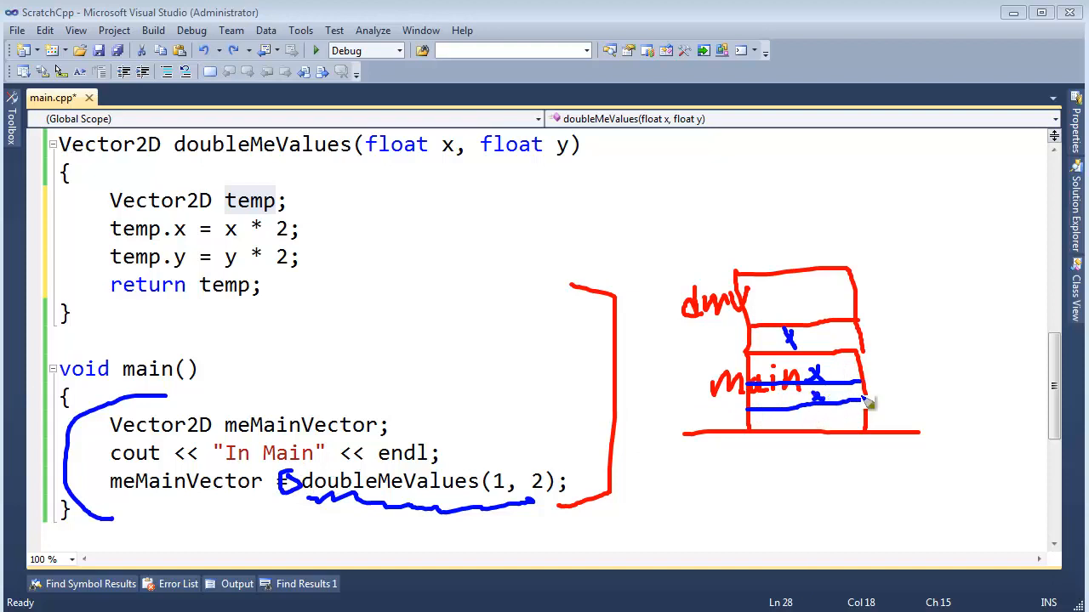
left_click_drag(859, 394, 918, 400)
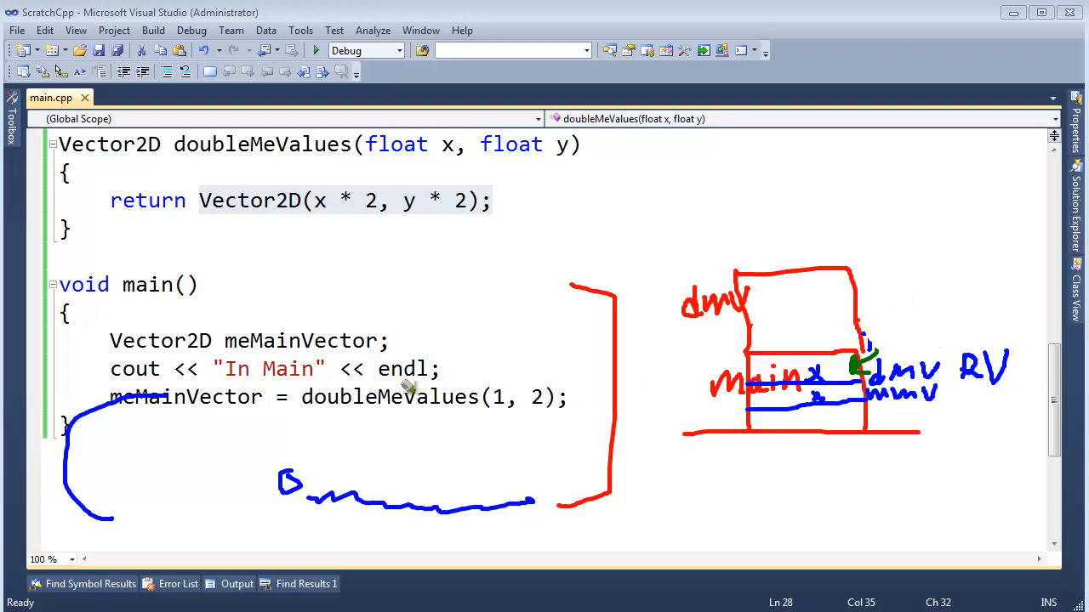
mouse_move(803, 407)
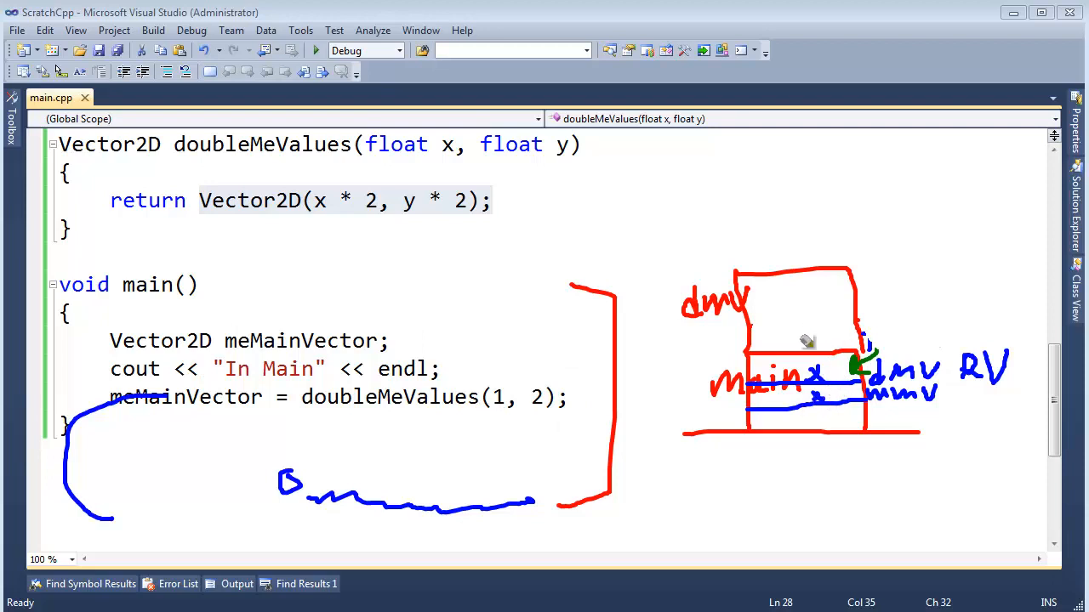
mouse_move(290, 201)
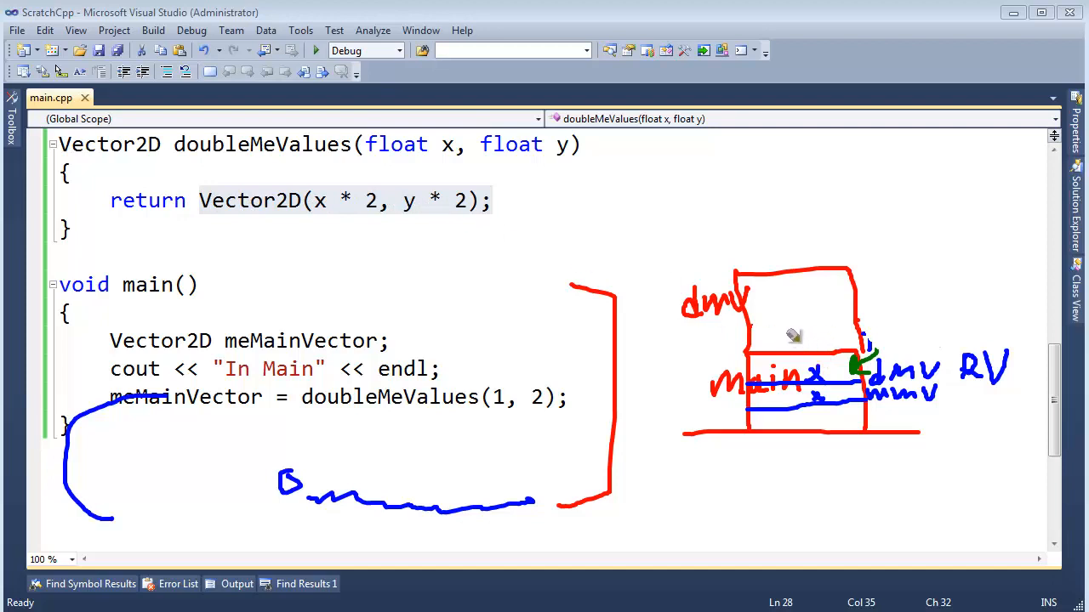
mouse_move(796, 337)
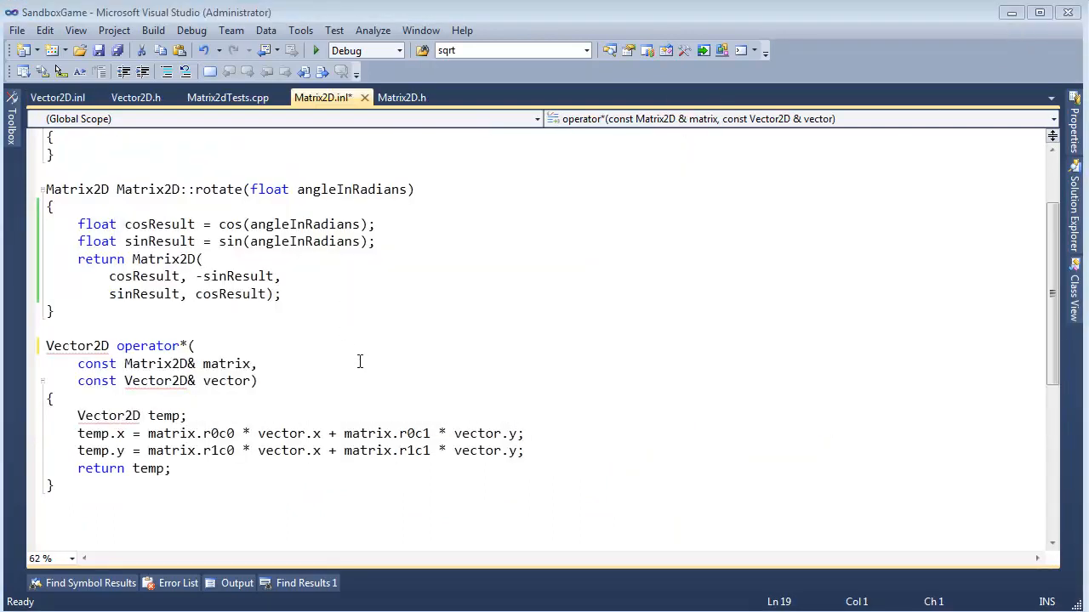
- In Matrix2D.inl, select operator*'s temp body and start replacing the returned temp with Vector2D(
left_click_drag(79, 259, 280, 293)
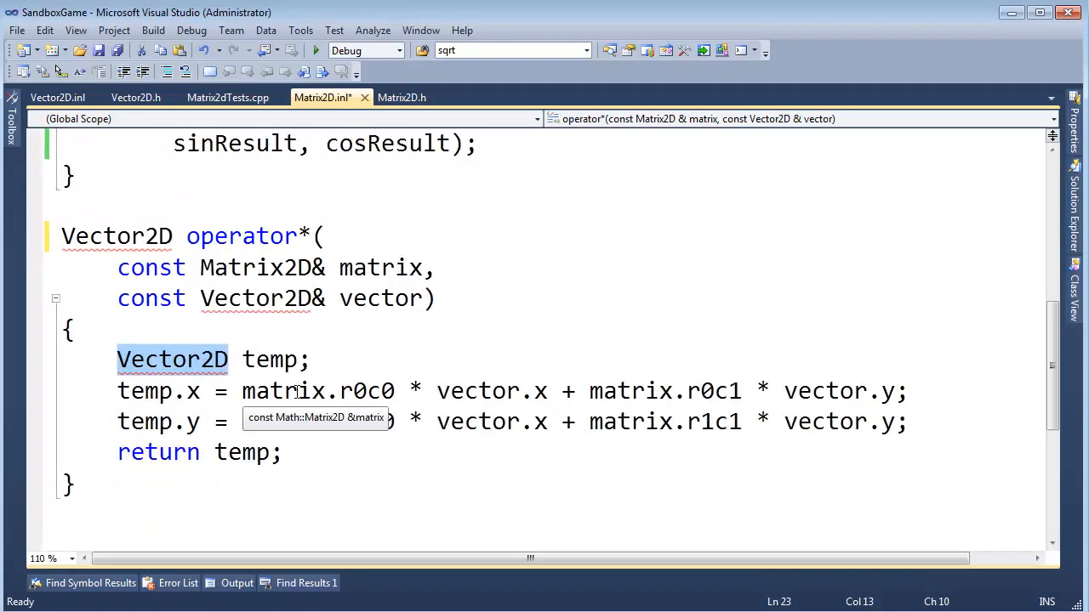
left_click_drag(117, 359, 288, 453)
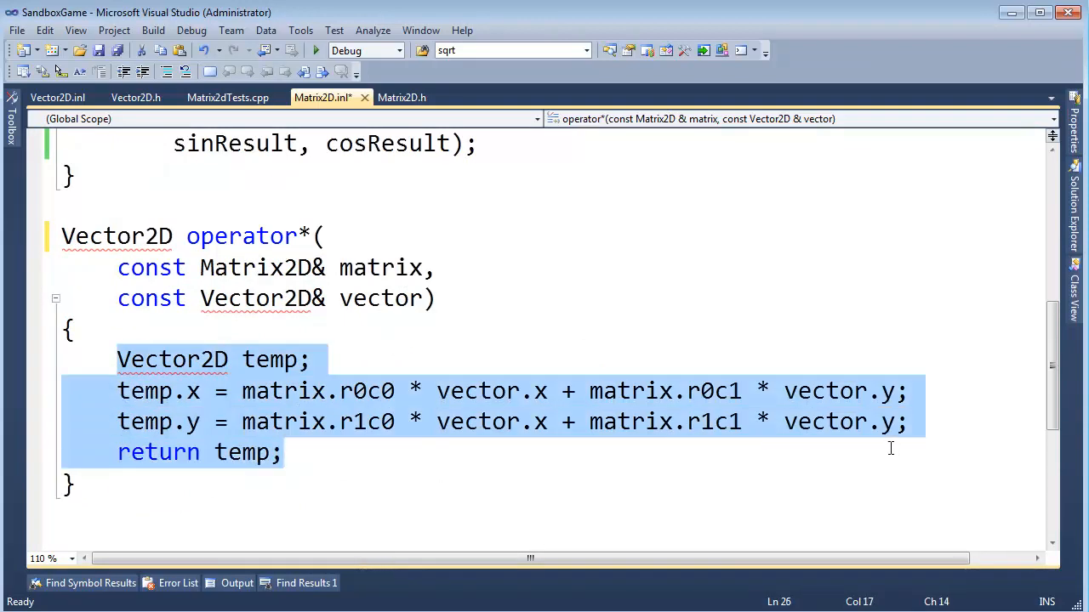
double_click(173, 359)
type("Vector2D")
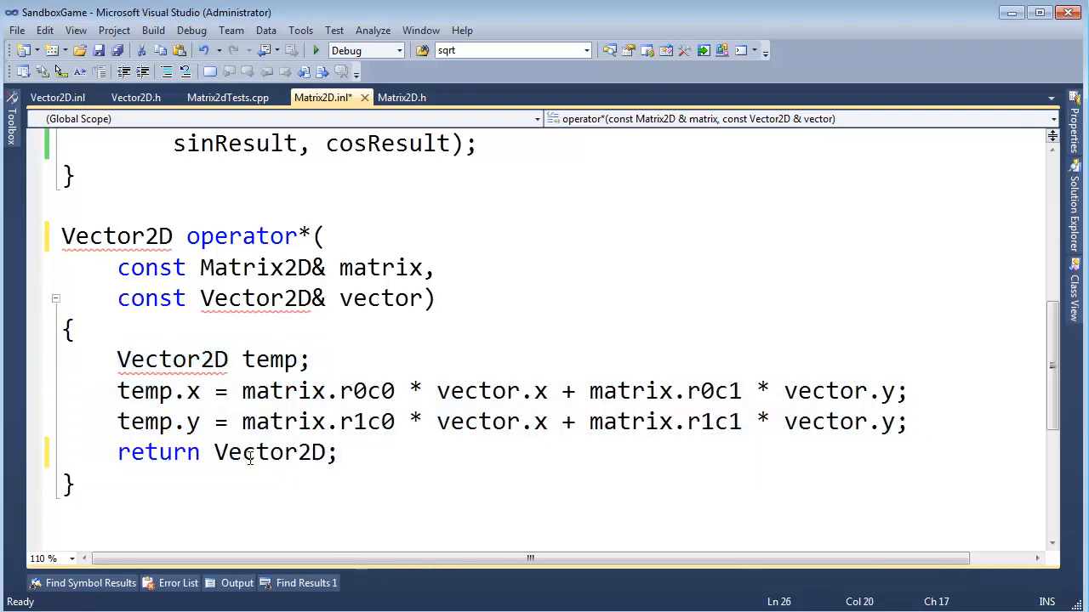
type("(")
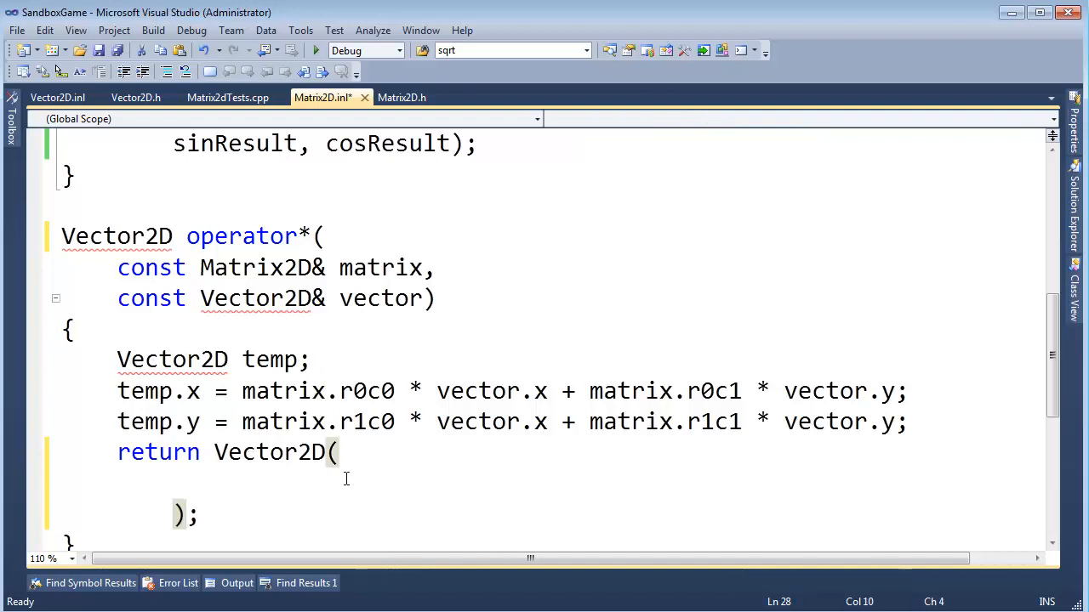
left_click_drag(242, 391, 885, 392)
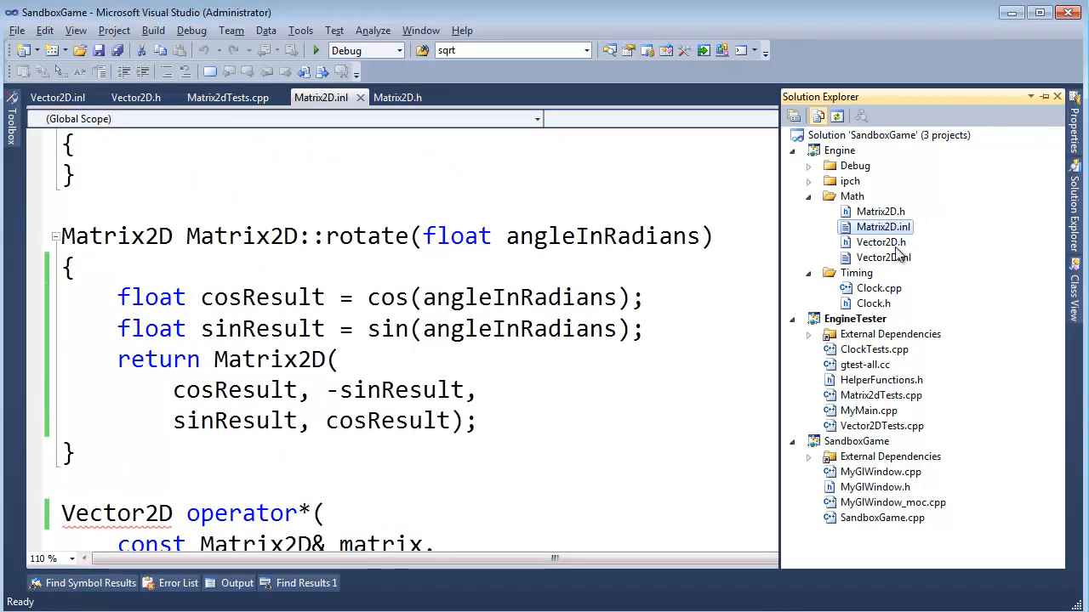
- View Vector2D.inl's operator+, scalar operator*, copy constructor, operator= and operator-= definitions
left_click(58, 97)
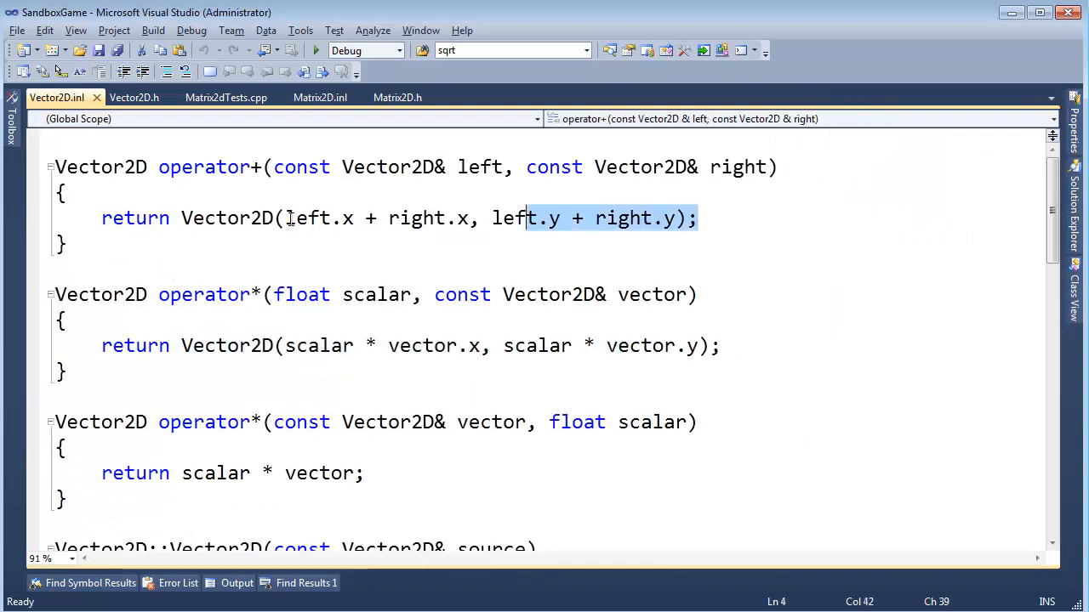
scroll("down", 3)
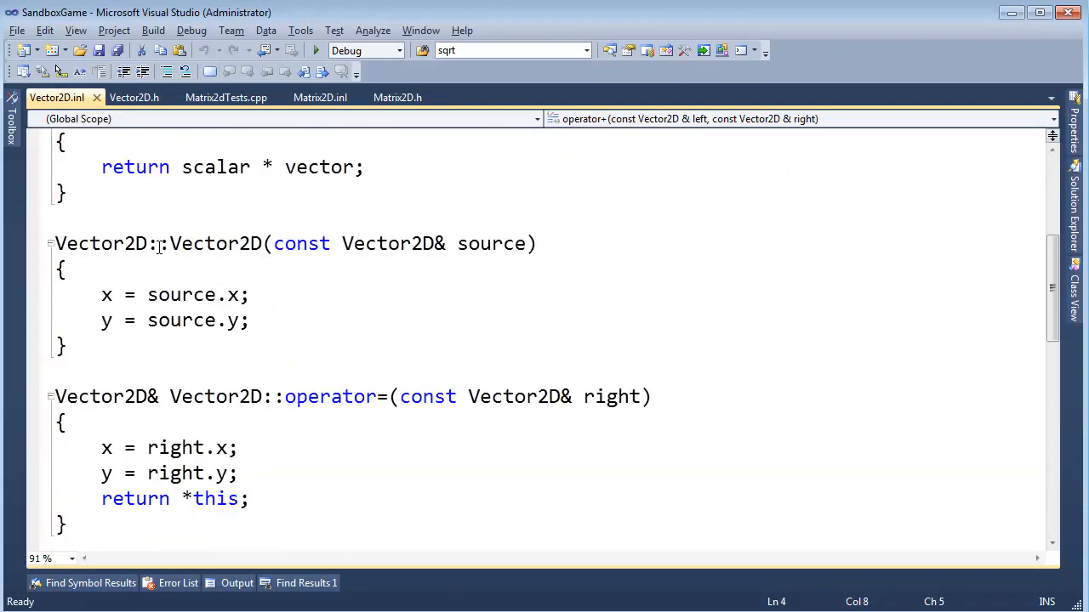
scroll("down", 3)
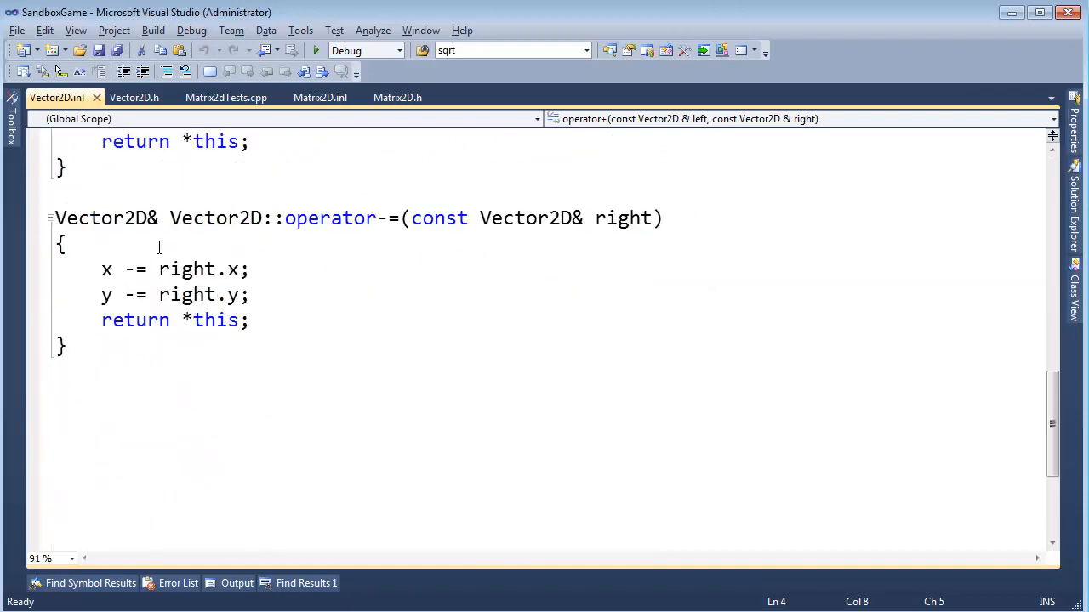